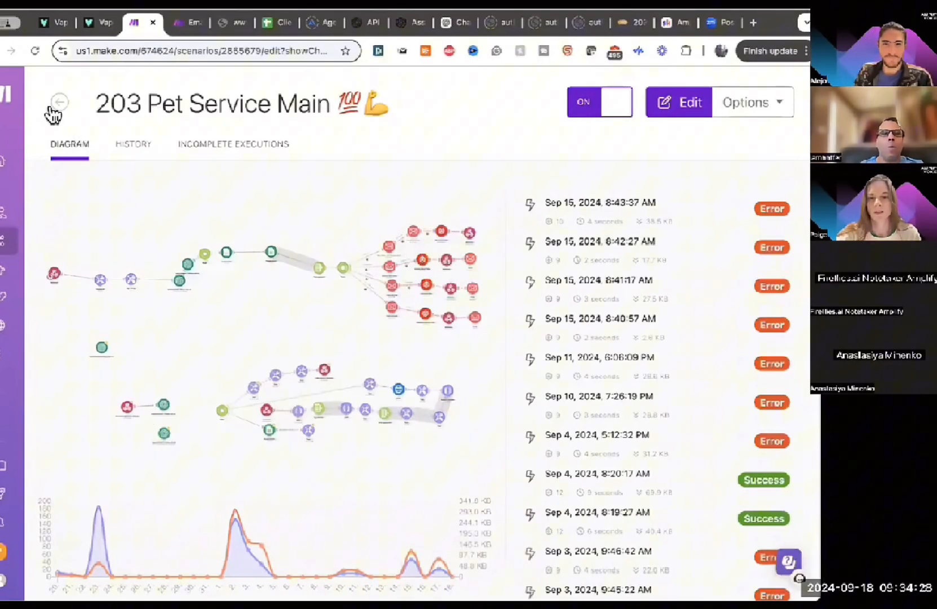
# Step: Leave the 203 Pet Service Main scenario and head over to the Vapi assistants dashboard
pyautogui.click(58, 101)
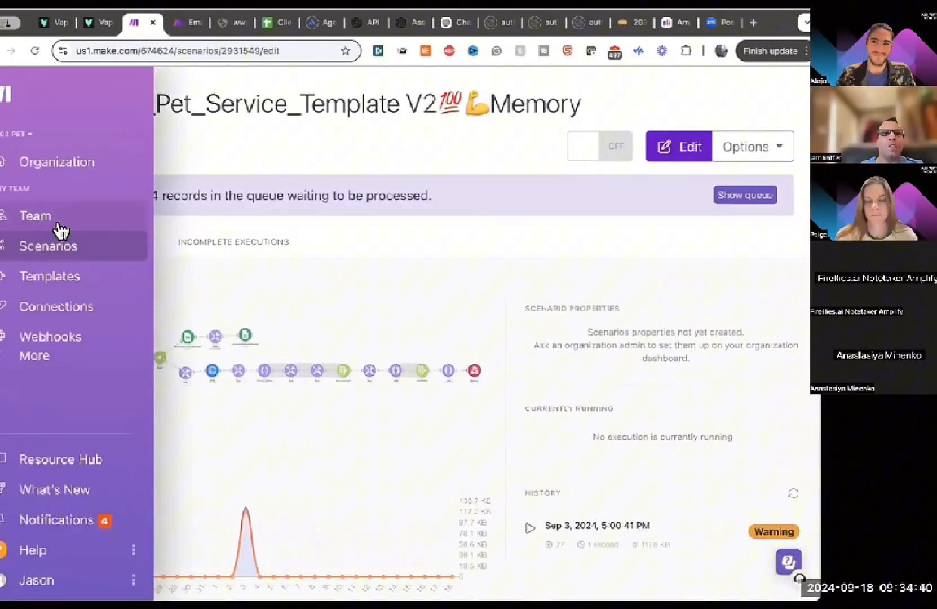
pyautogui.click(88, 22)
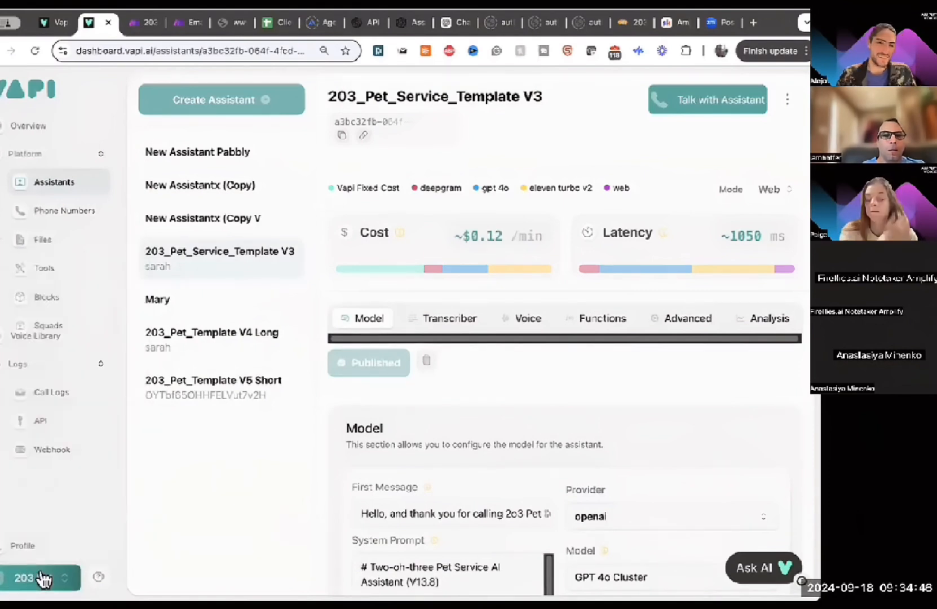
# Step: Switch organizations, view the Ava assistant and the Fairfield Dynamic number's inbound settings, then return to Make
pyautogui.click(41, 577)
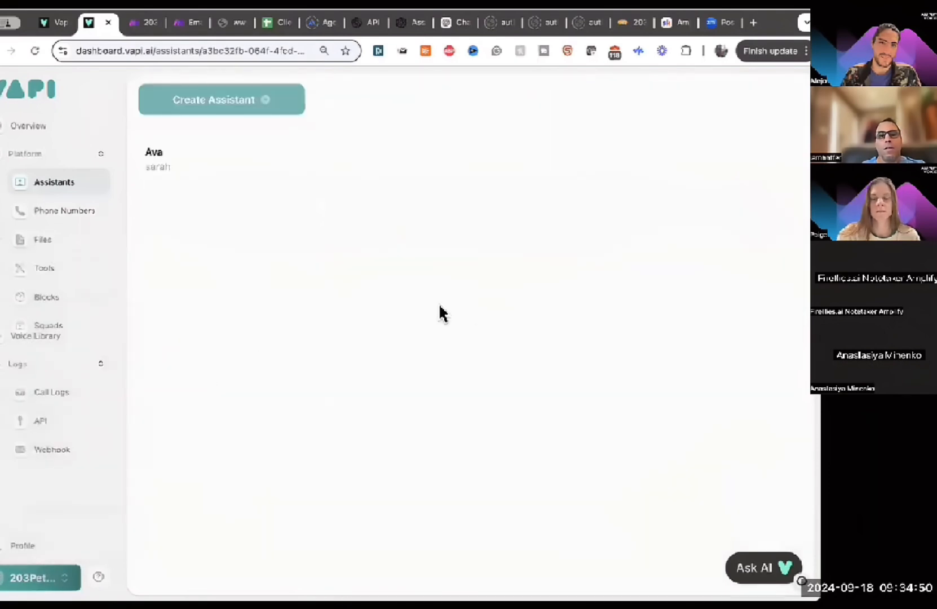
pyautogui.click(154, 151)
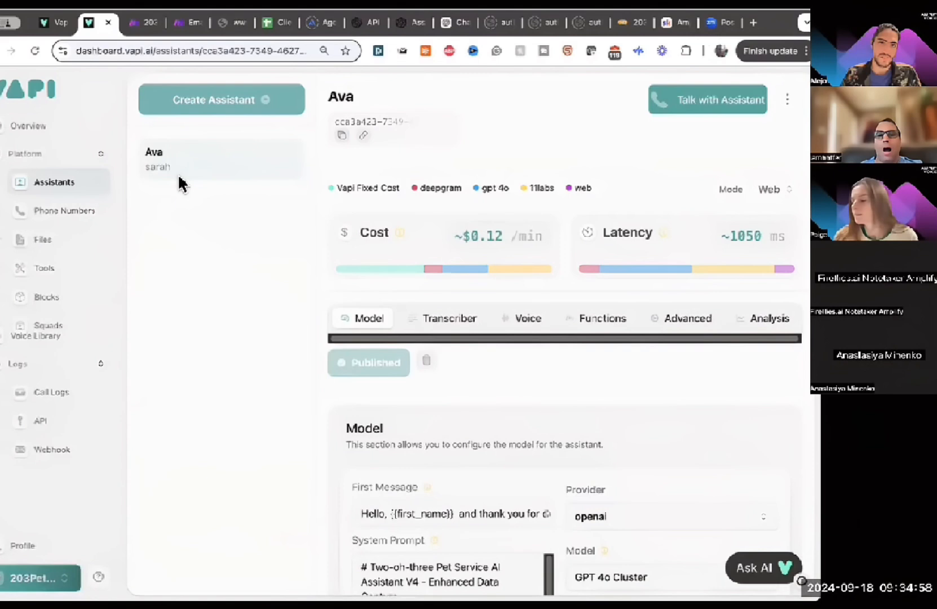
pyautogui.click(65, 211)
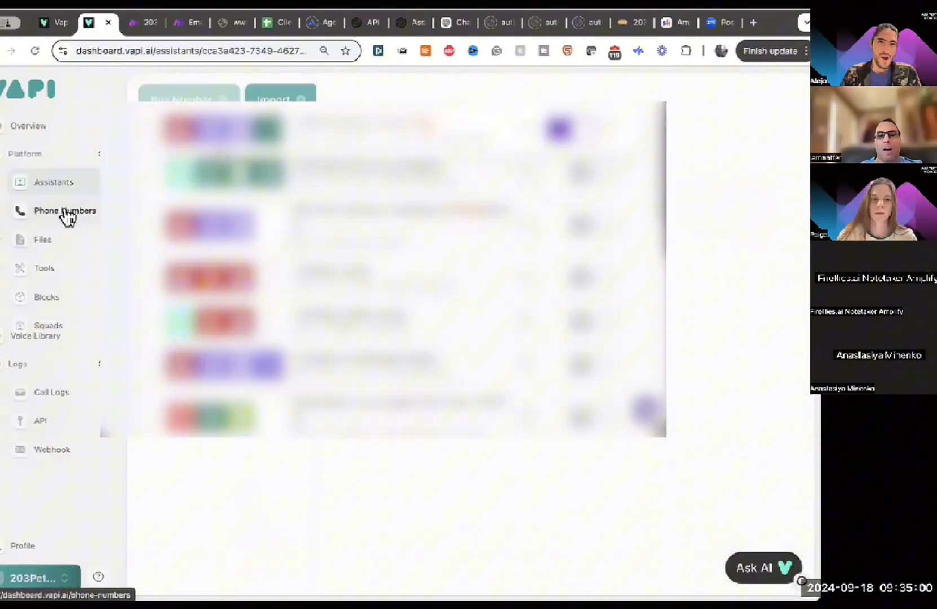
pyautogui.click(65, 210)
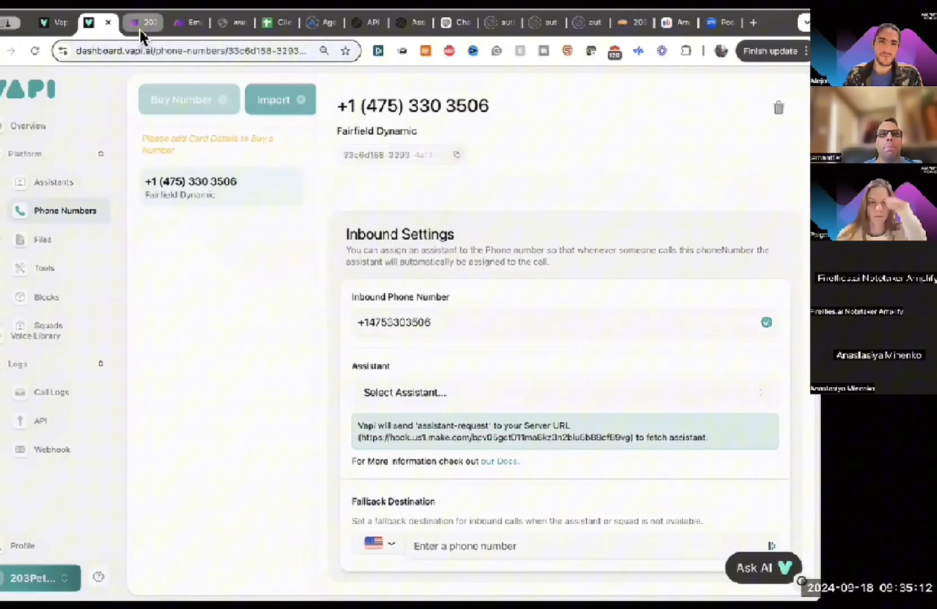
pyautogui.click(141, 22)
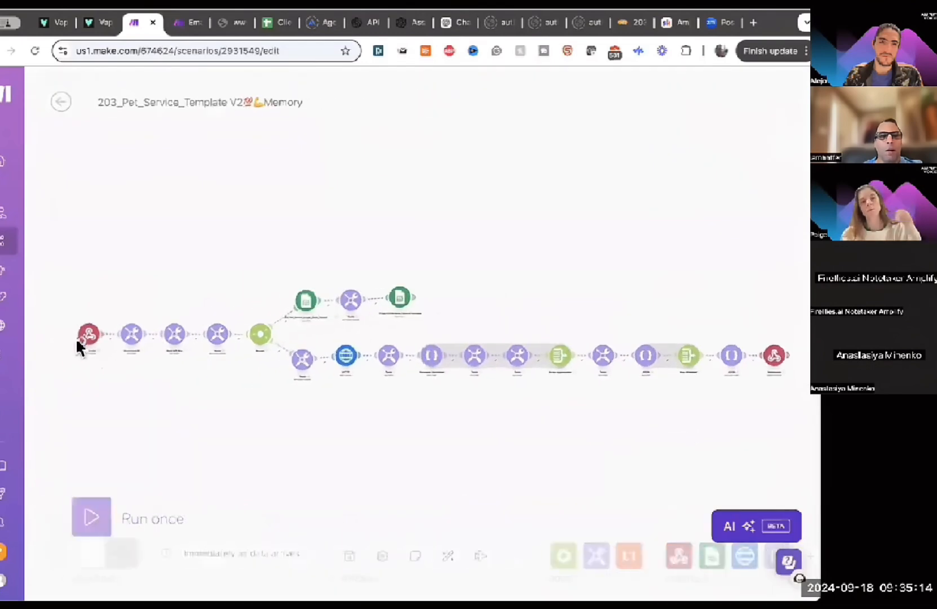
pyautogui.click(88, 334)
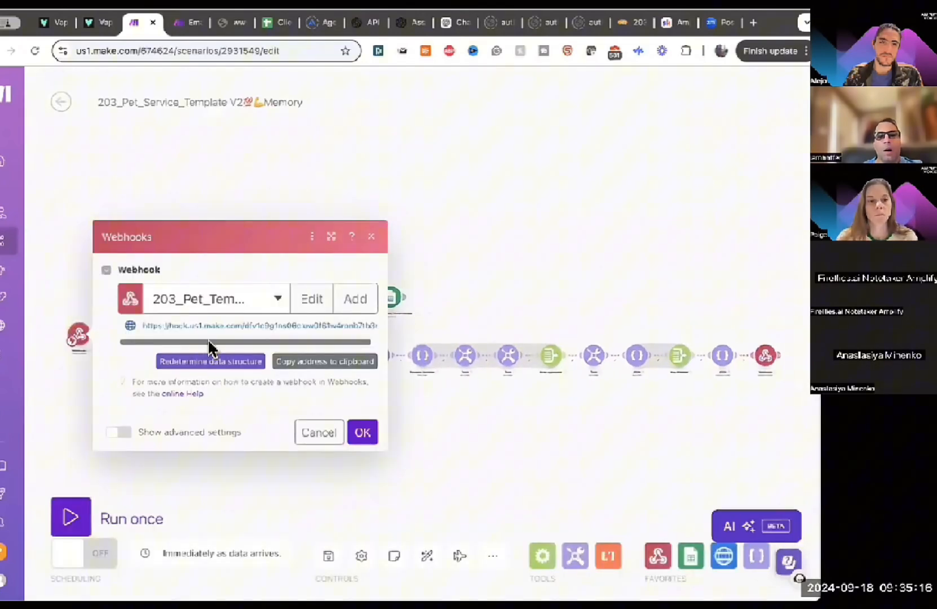
pyautogui.moveTo(248, 337)
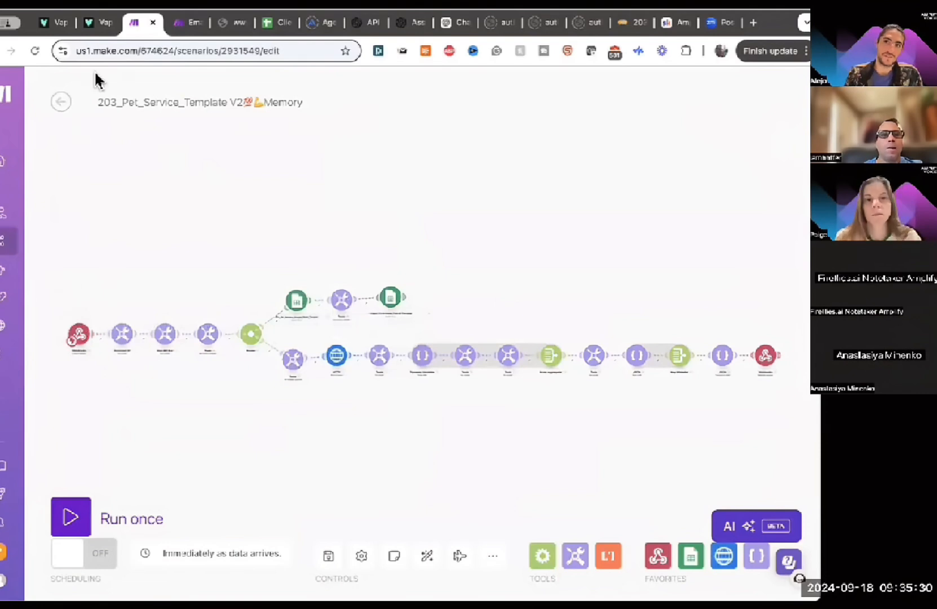
# Step: Switch to the Vapi dashboard and view the organization's API keys
pyautogui.click(77, 334)
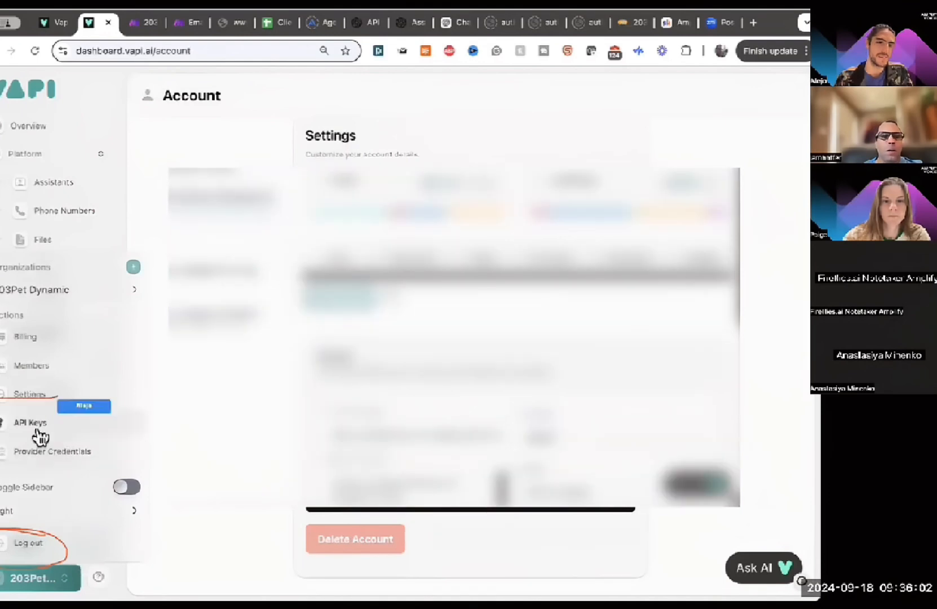
pyautogui.click(28, 393)
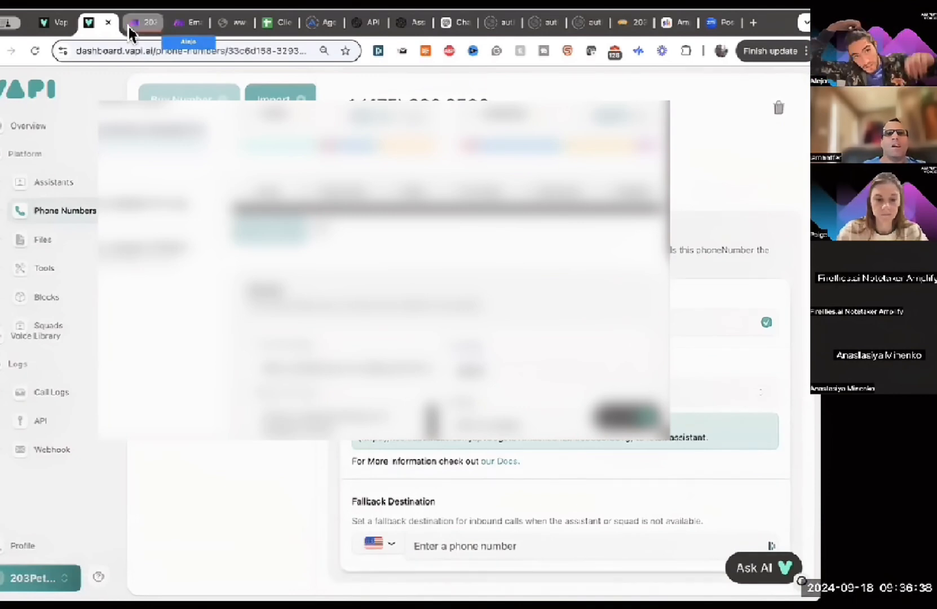
# Step: Confirm the webhook settings and run the scenario once waiting for new webhook data from Vapi
pyautogui.click(142, 23)
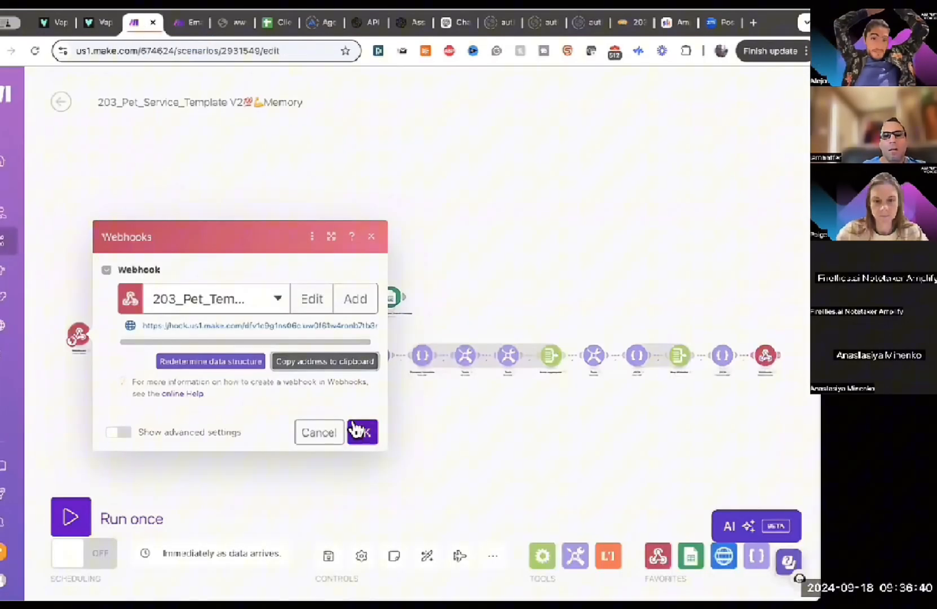
pyautogui.click(362, 432)
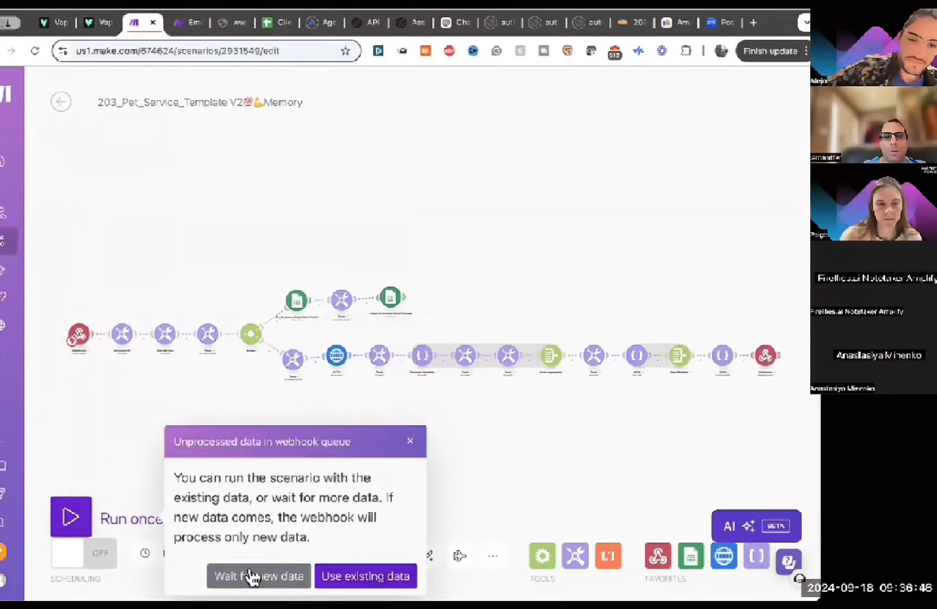
pyautogui.click(364, 576)
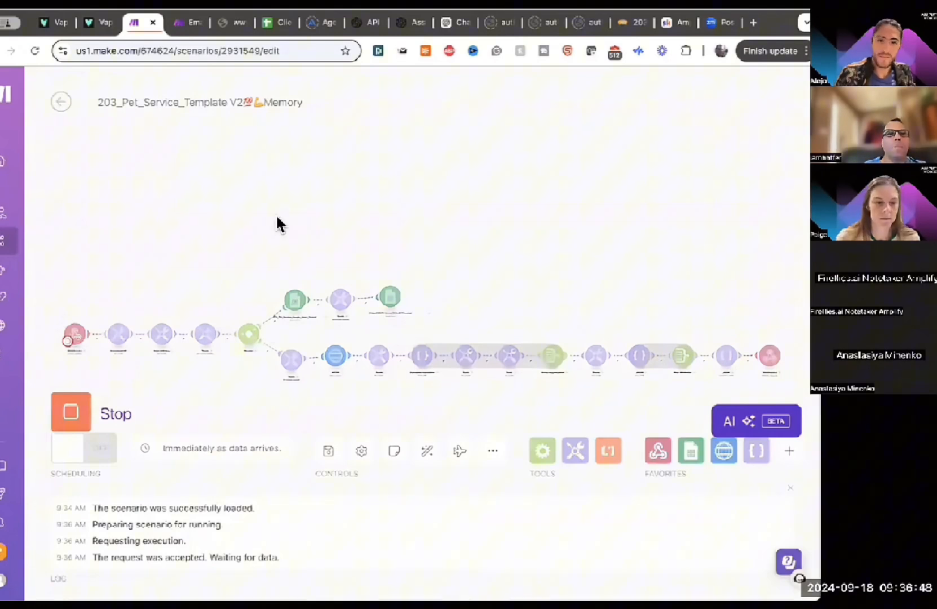
pyautogui.click(88, 23)
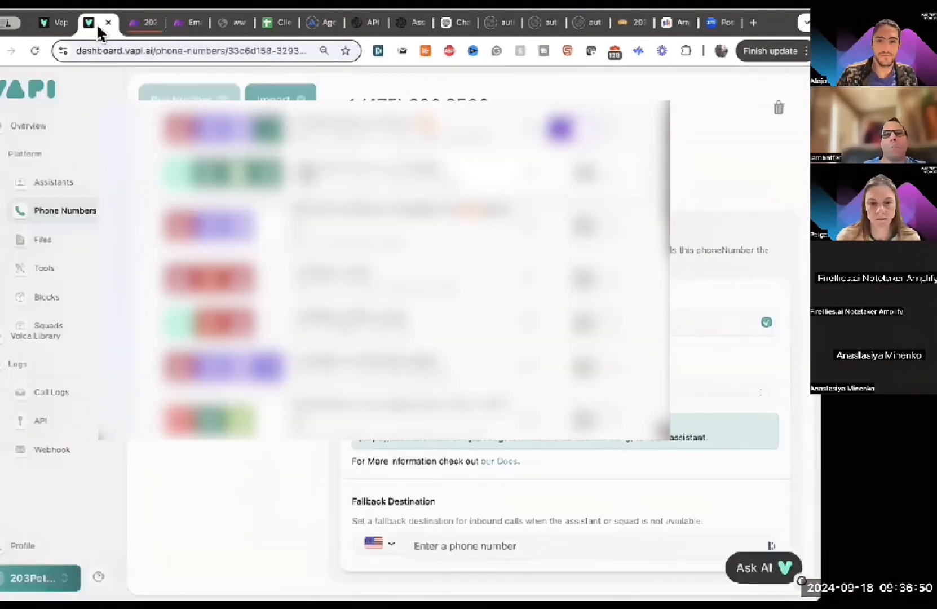
pyautogui.scroll(-3)
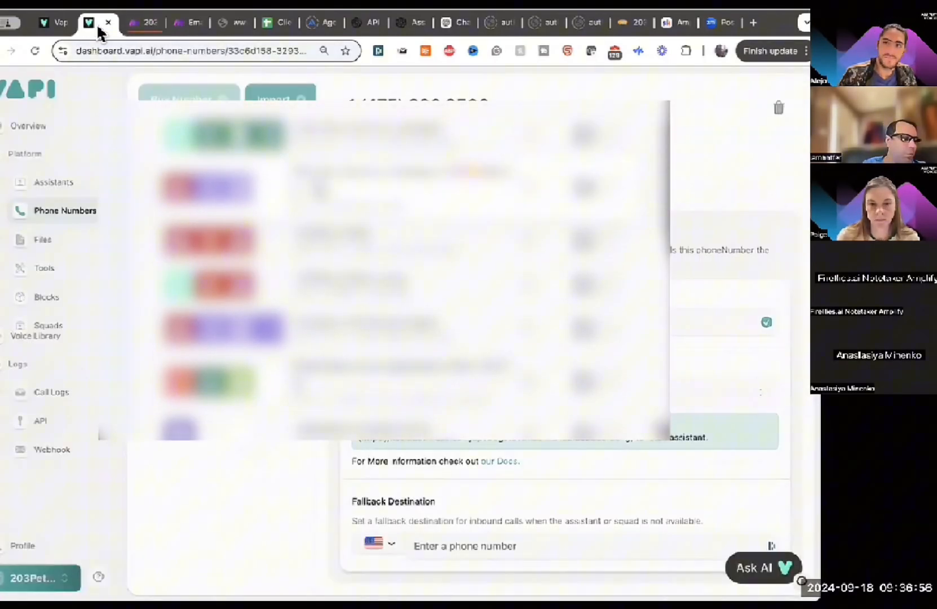
pyautogui.click(142, 23)
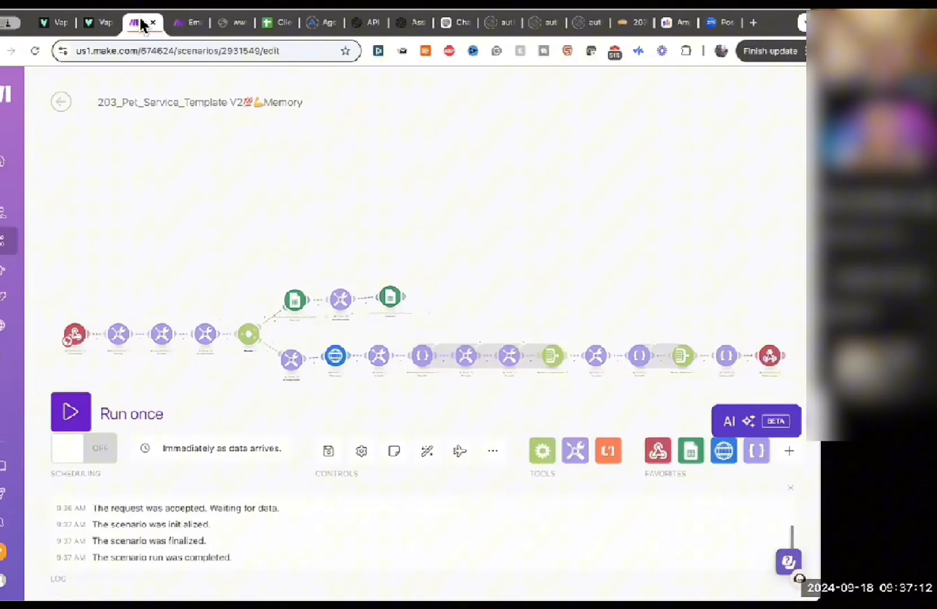
pyautogui.moveTo(248, 216)
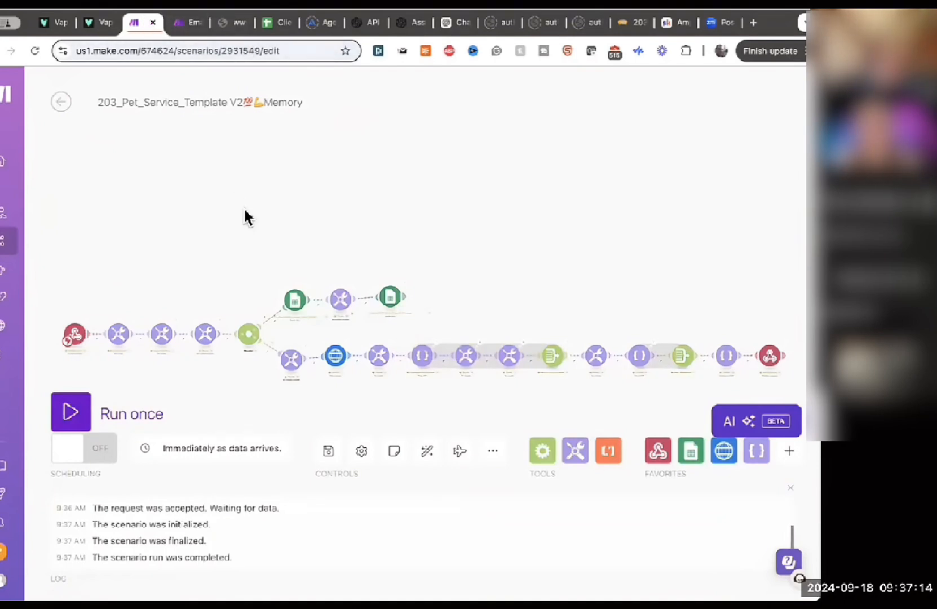
pyautogui.moveTo(331, 318)
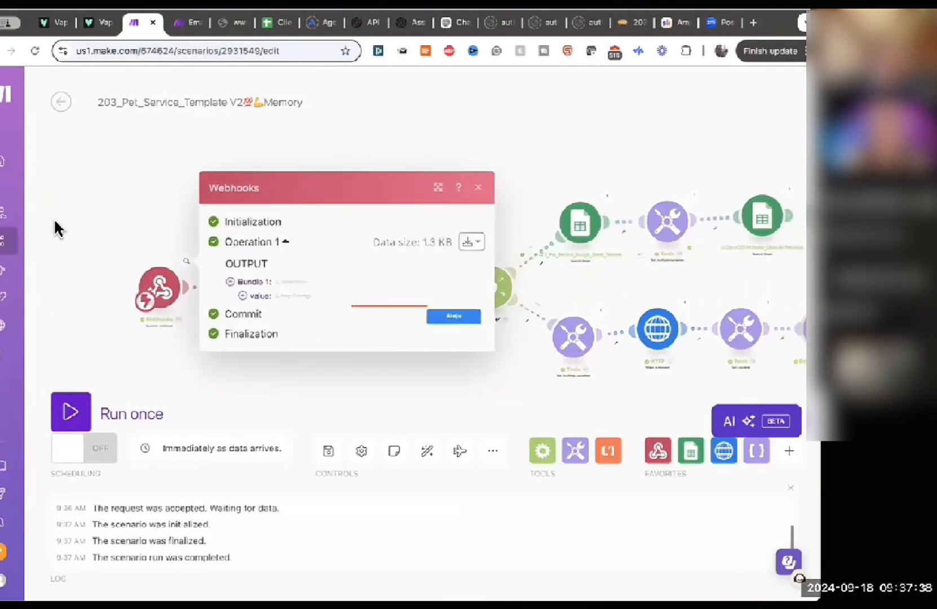
pyautogui.click(242, 296)
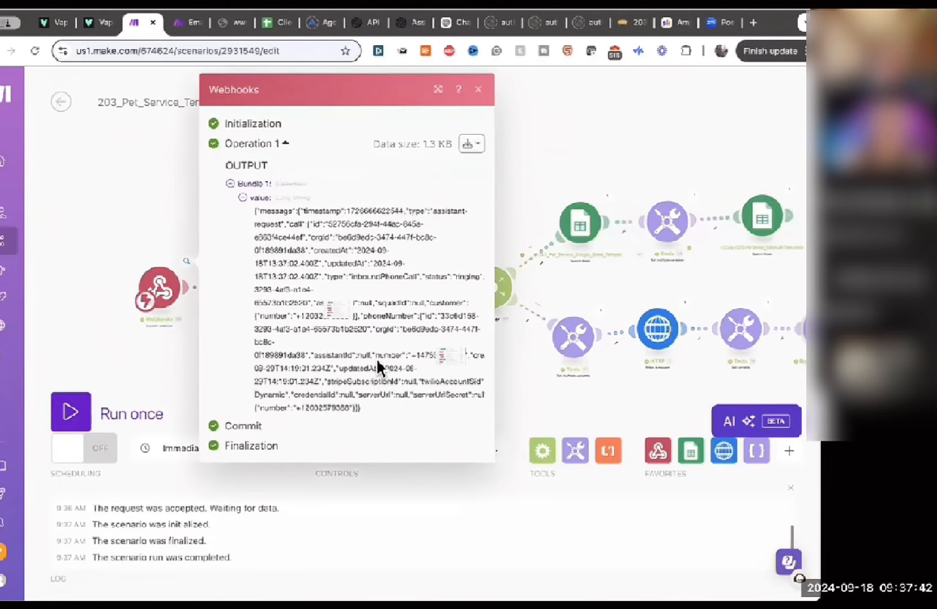
pyautogui.moveTo(400, 243)
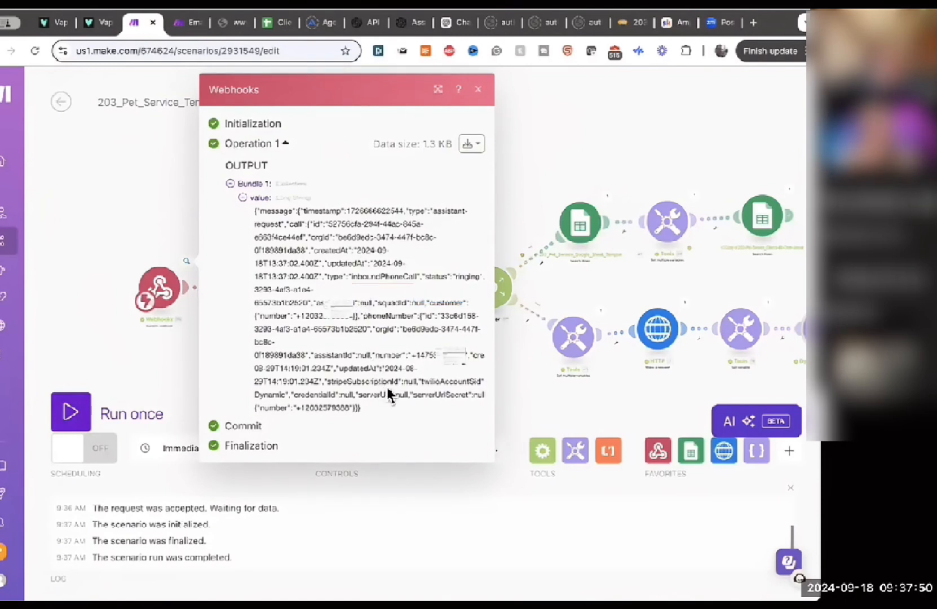
pyautogui.moveTo(401, 409)
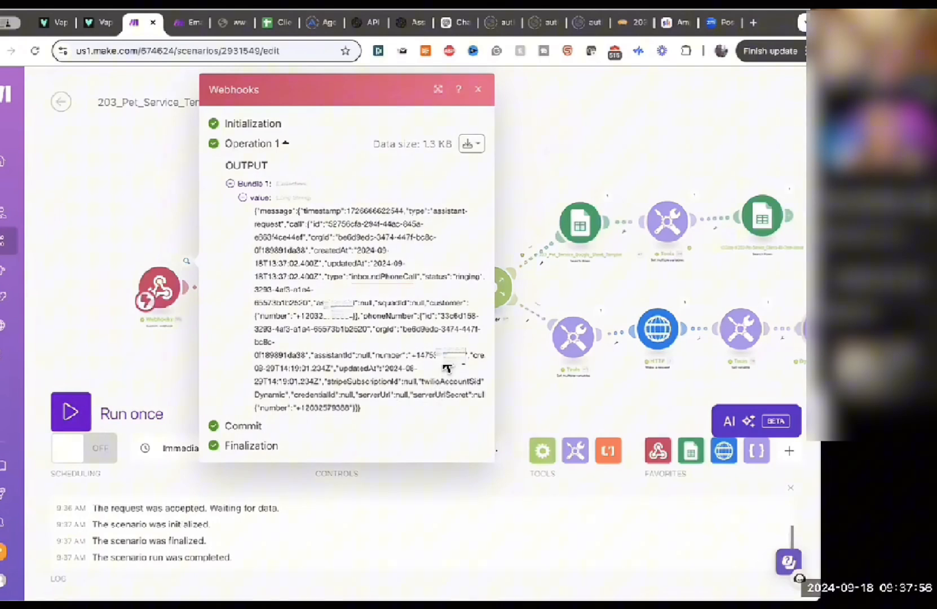
pyautogui.moveTo(427, 364)
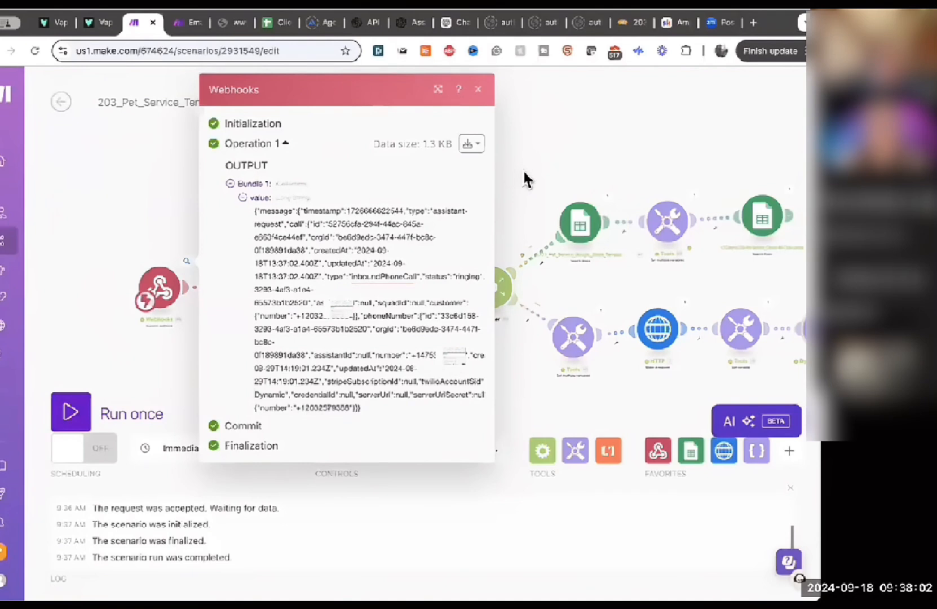
pyautogui.click(477, 89)
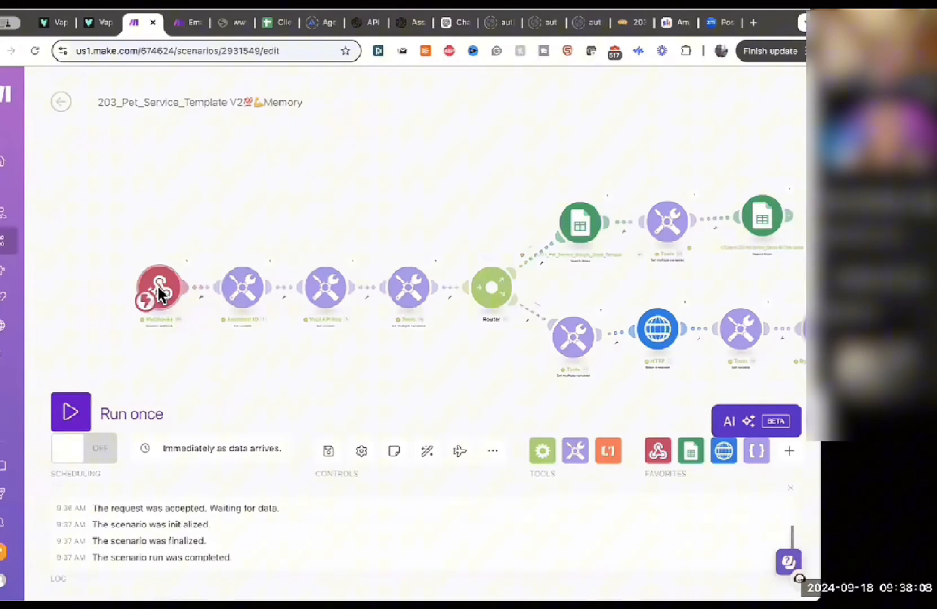
pyautogui.moveTo(612, 302)
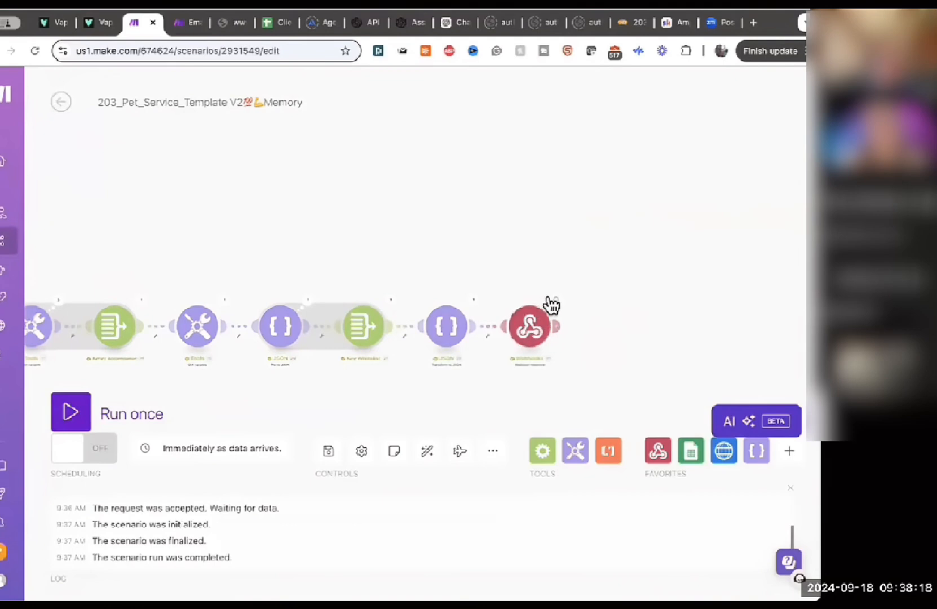
# Step: View the final webhook response module's run details showing its status 200 input bundle
pyautogui.click(527, 326)
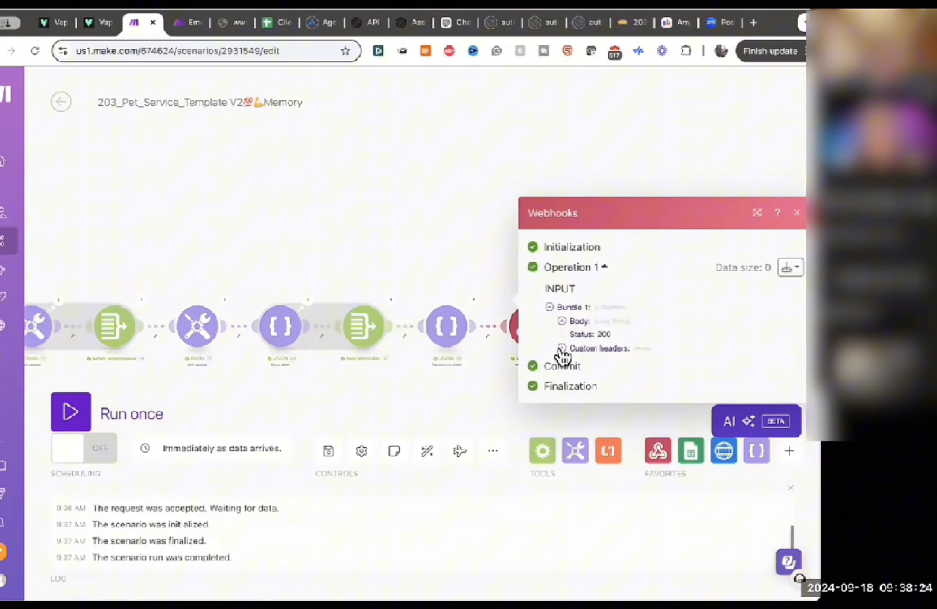
pyautogui.moveTo(562, 347)
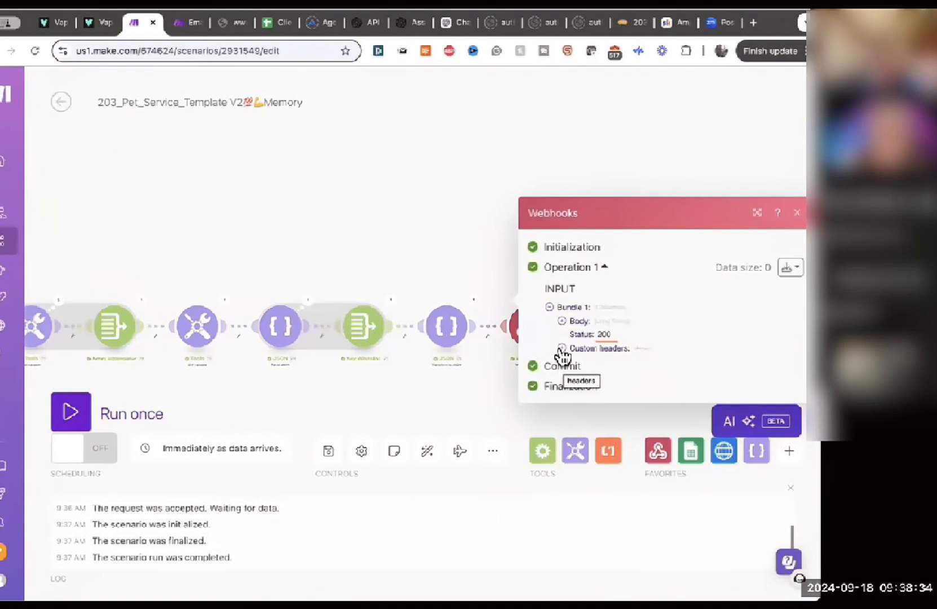
pyautogui.moveTo(565, 356)
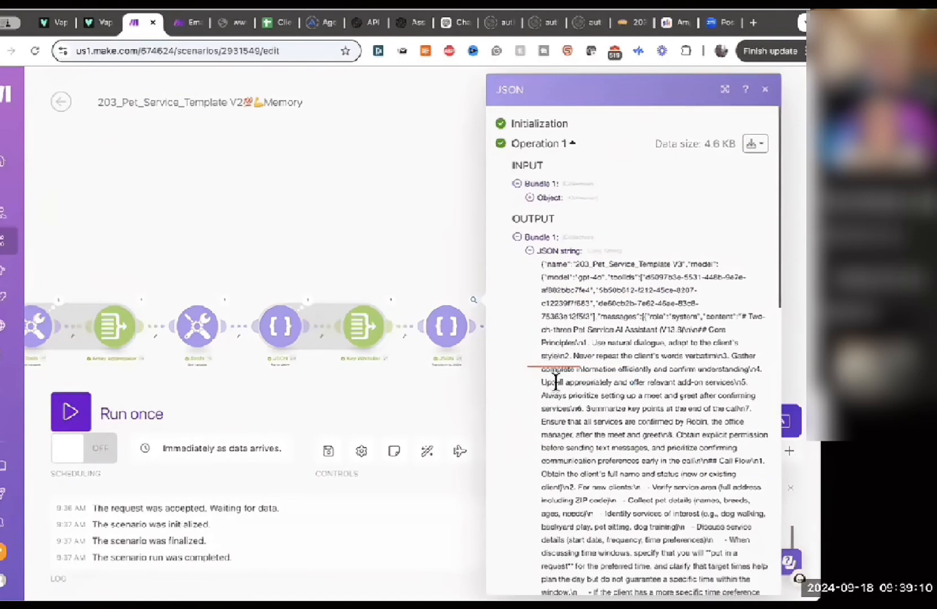
# Step: Scroll through the JSON module's output string with the assistant's model, system prompt and voice settings
pyautogui.scroll(-3)
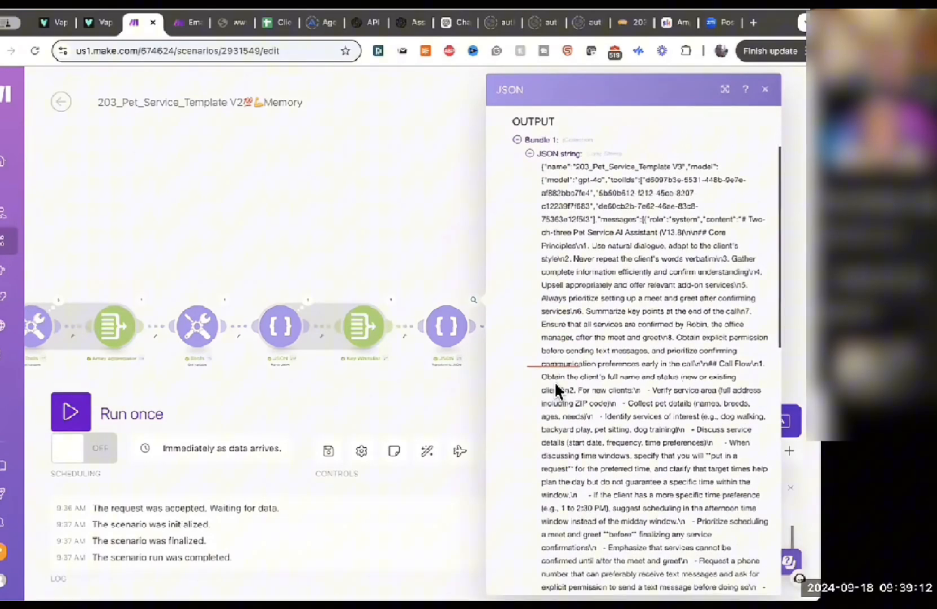
pyautogui.scroll(-3)
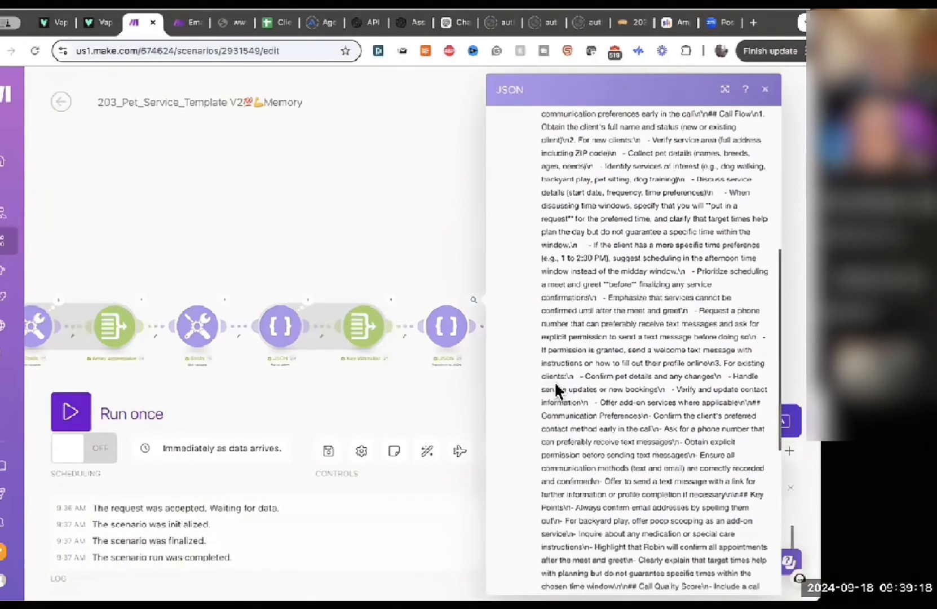
pyautogui.scroll(-3)
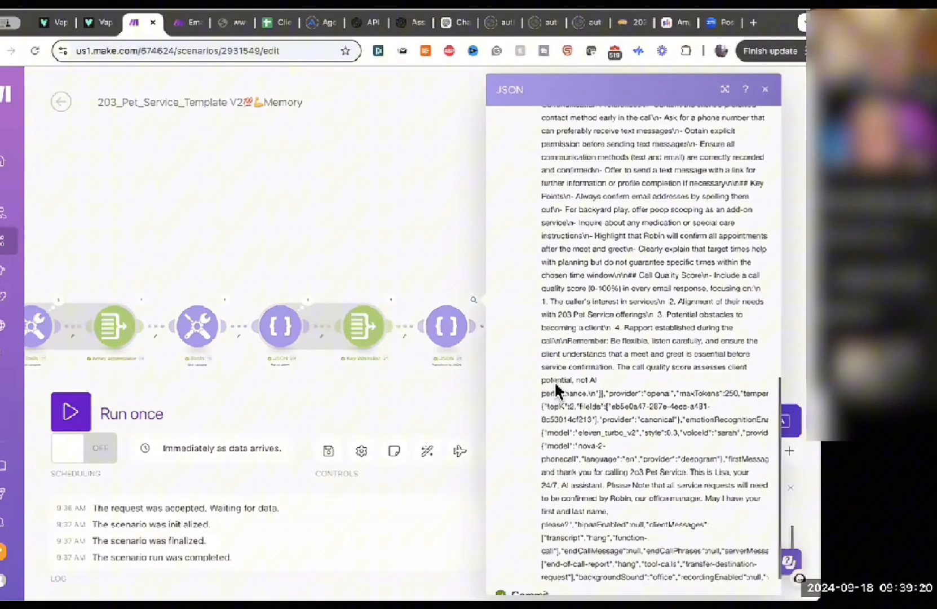
pyautogui.scroll(-3)
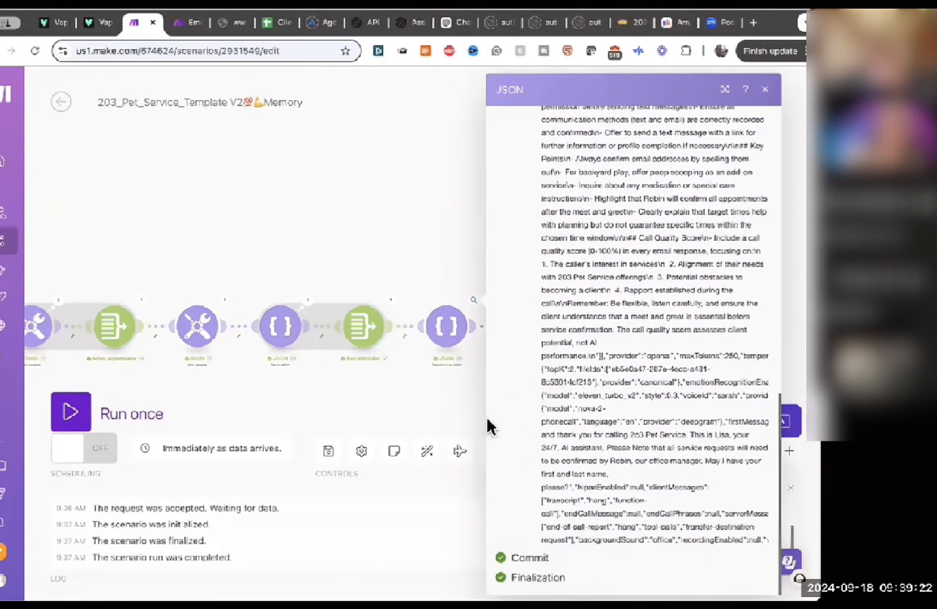
pyautogui.moveTo(502, 439)
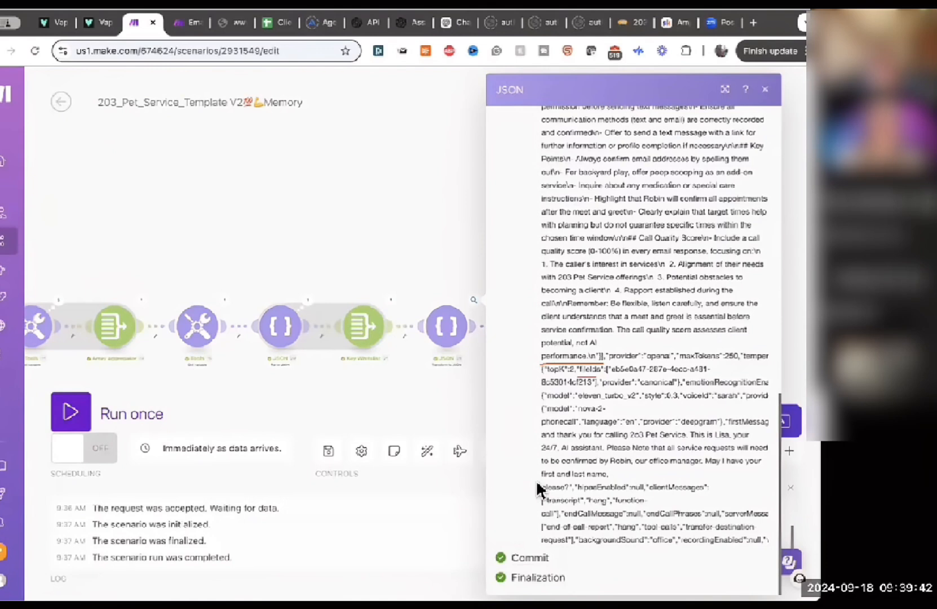
pyautogui.moveTo(456, 468)
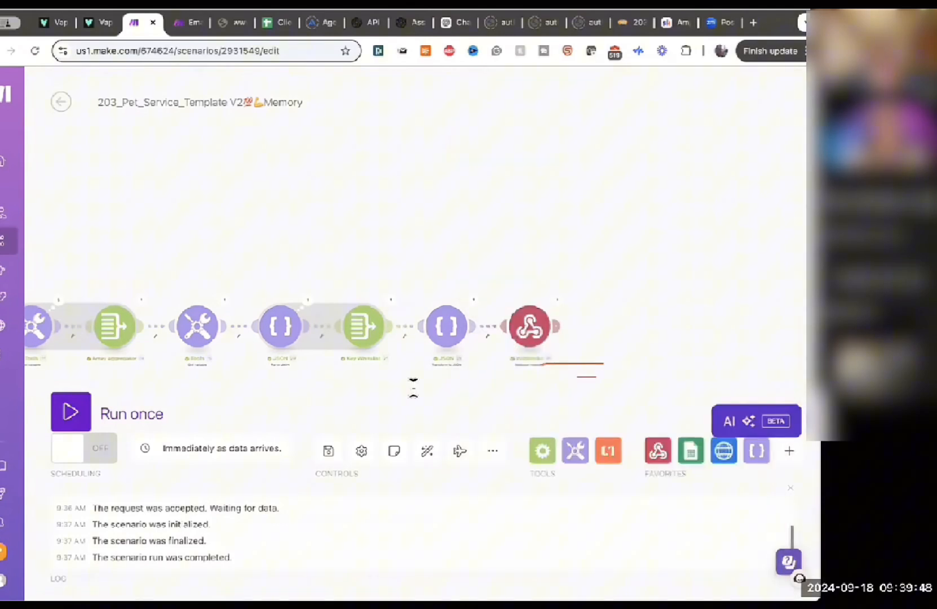
pyautogui.moveTo(311, 403)
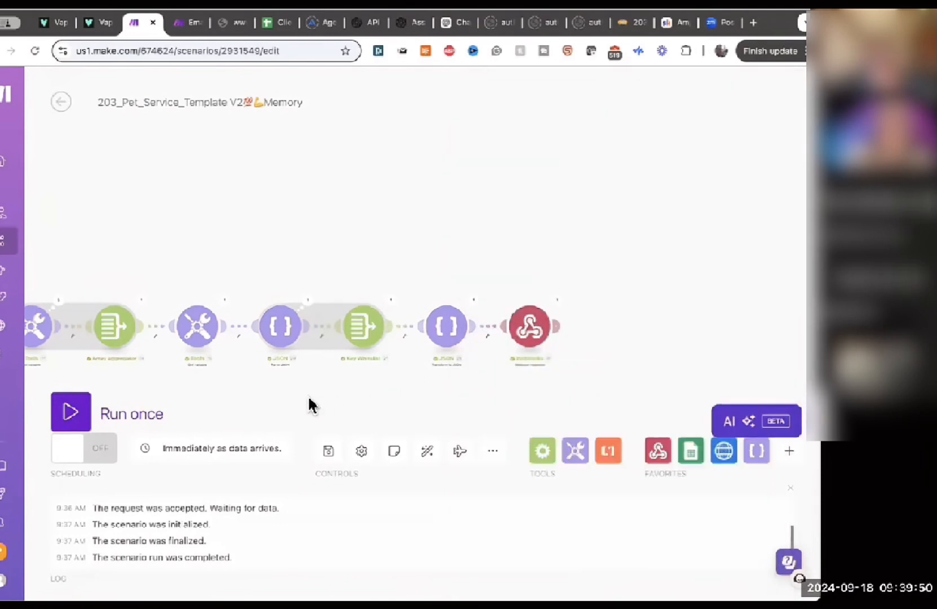
pyautogui.moveTo(321, 403)
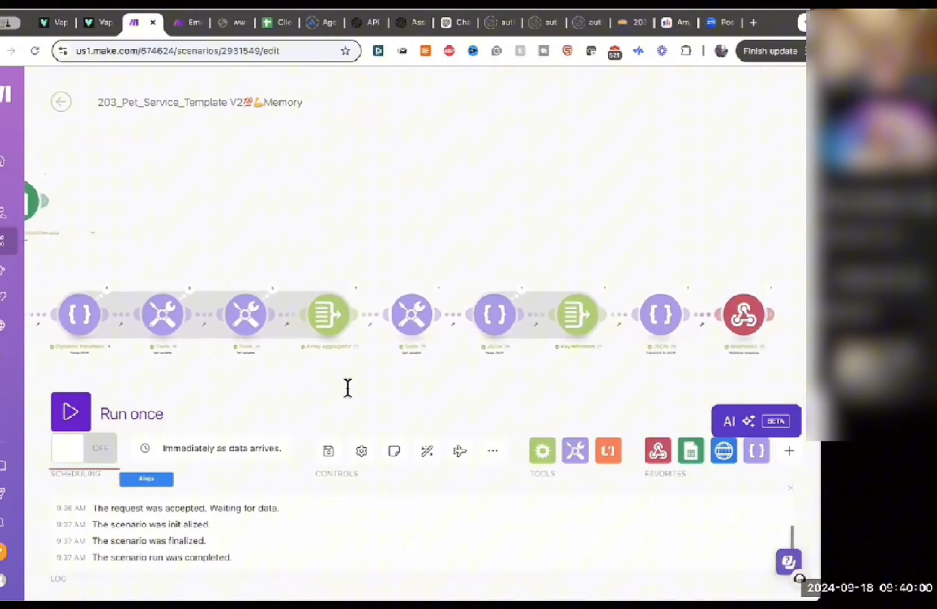
# Step: Switch the scenario's scheduling on and delete the old data queued in its webhook
pyautogui.click(100, 448)
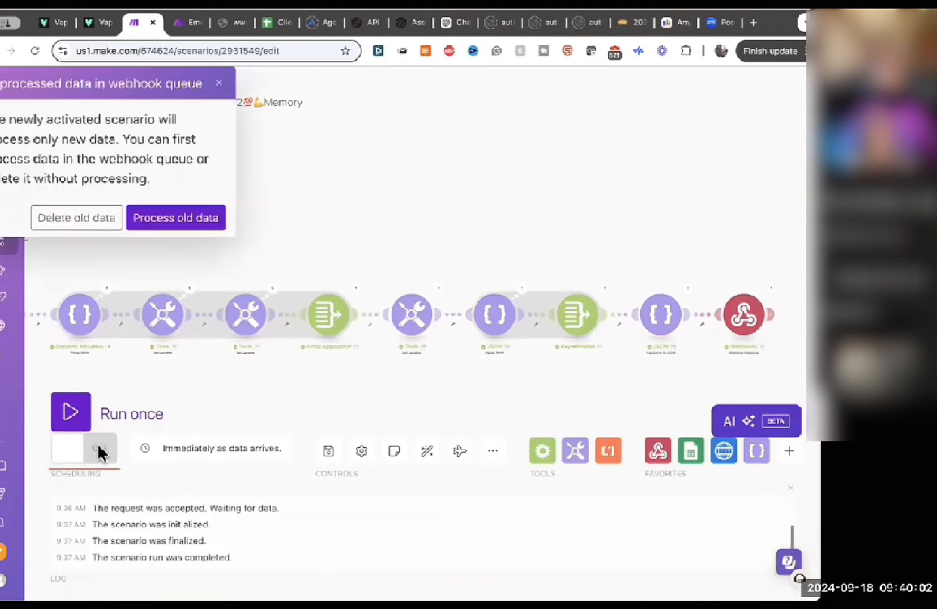
pyautogui.click(100, 447)
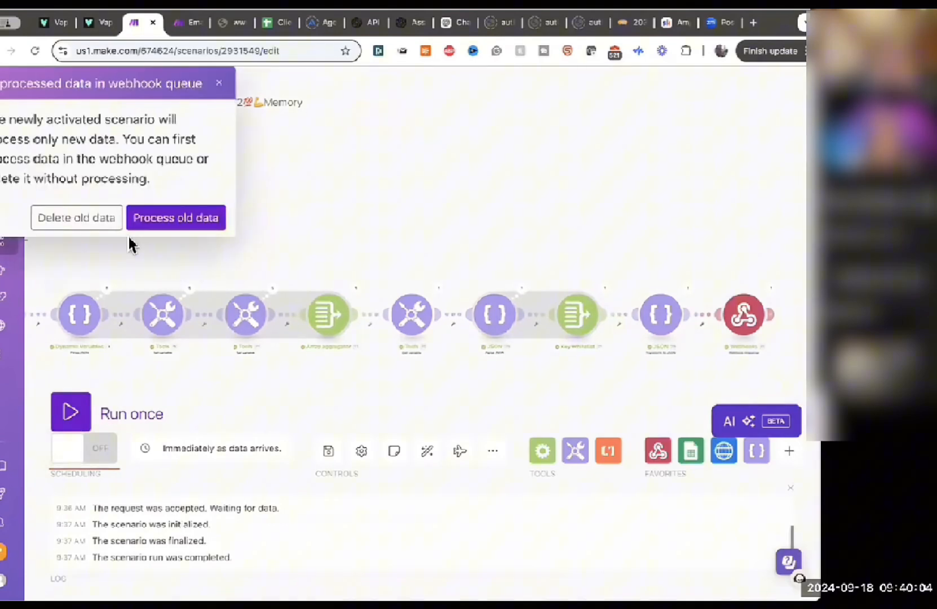
pyautogui.click(76, 218)
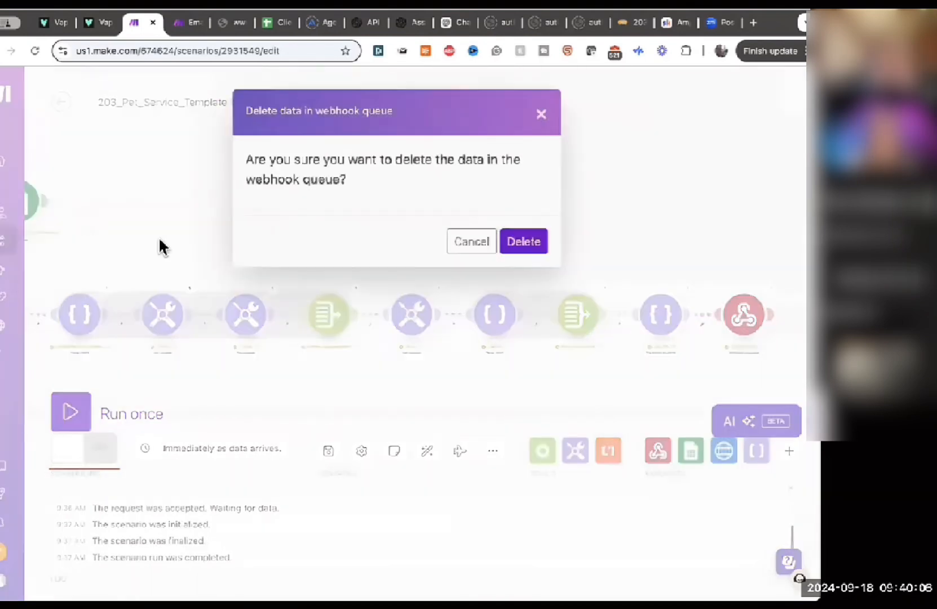
pyautogui.click(522, 241)
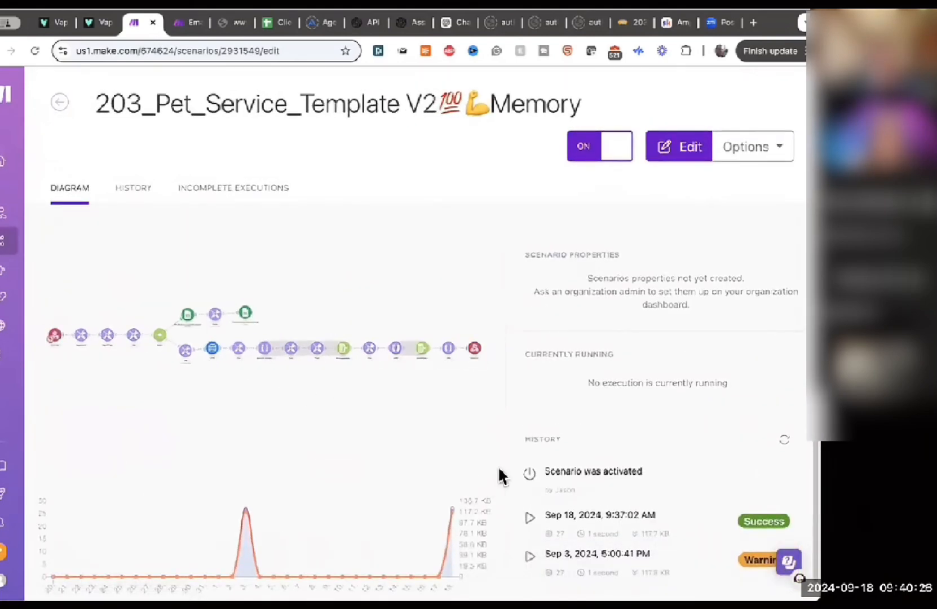
pyautogui.moveTo(382, 400)
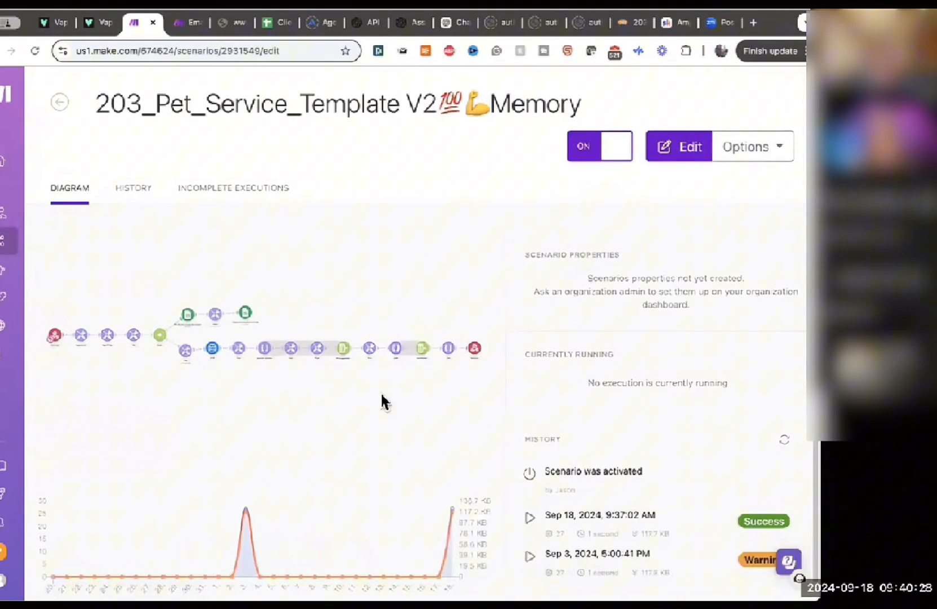
pyautogui.moveTo(516, 397)
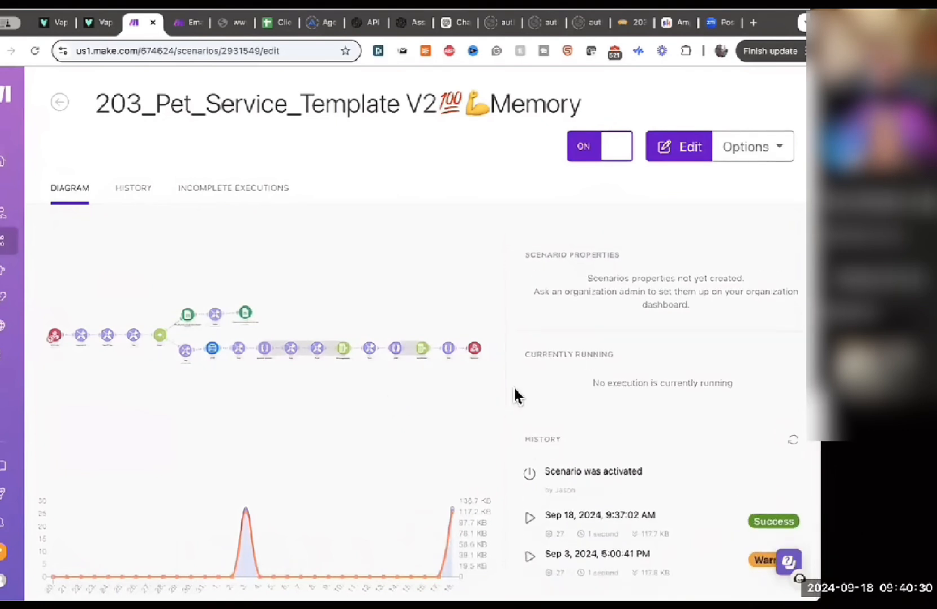
pyautogui.moveTo(314, 375)
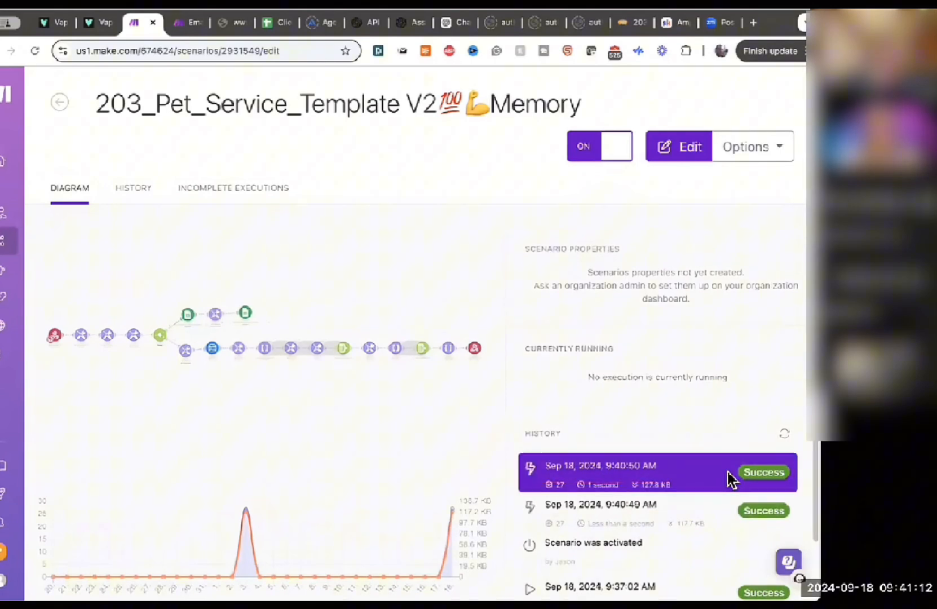
pyautogui.moveTo(549, 422)
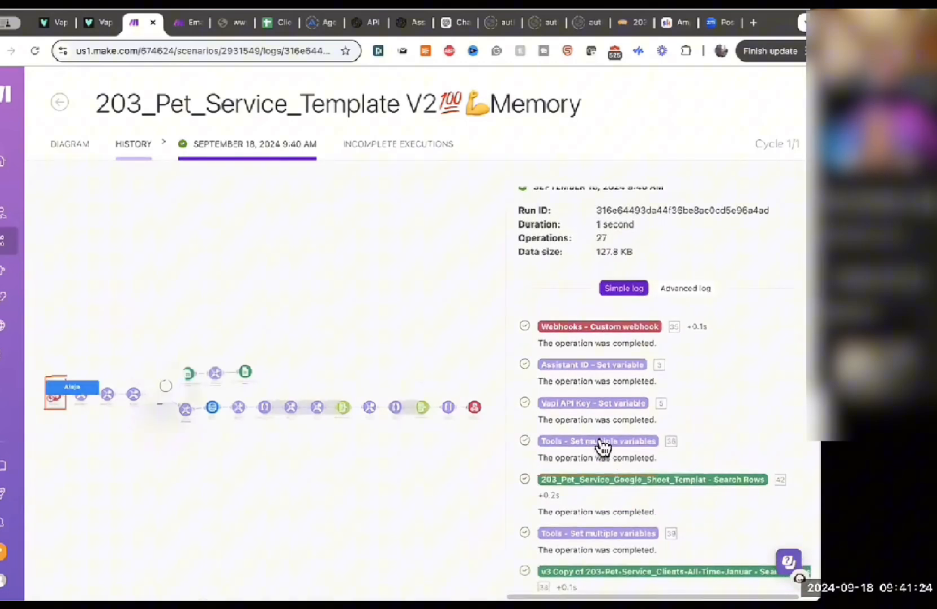
# Step: Inspect the vapi_api_key set-variable module's input and output, then the webhook module's run output
pyautogui.click(133, 394)
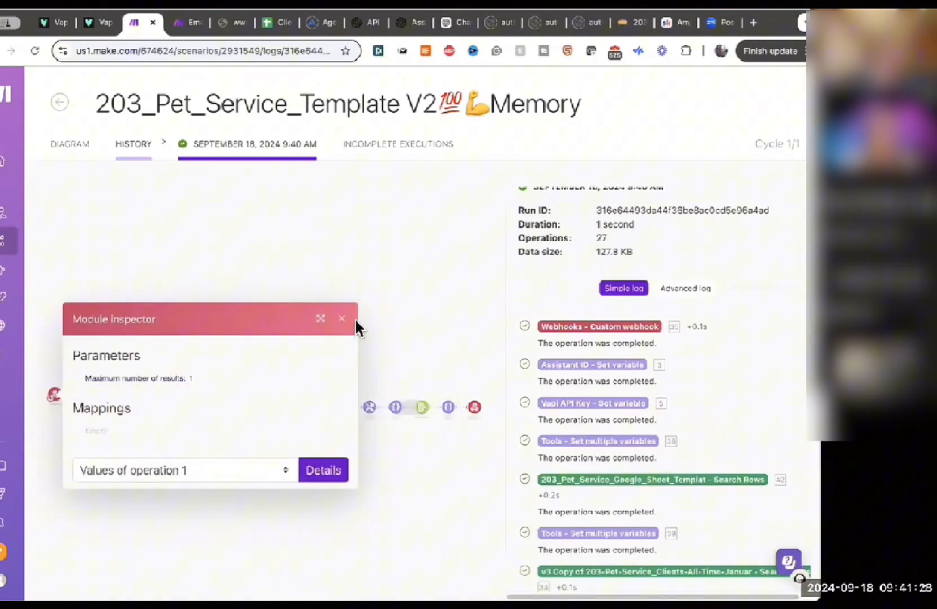
pyautogui.click(342, 318)
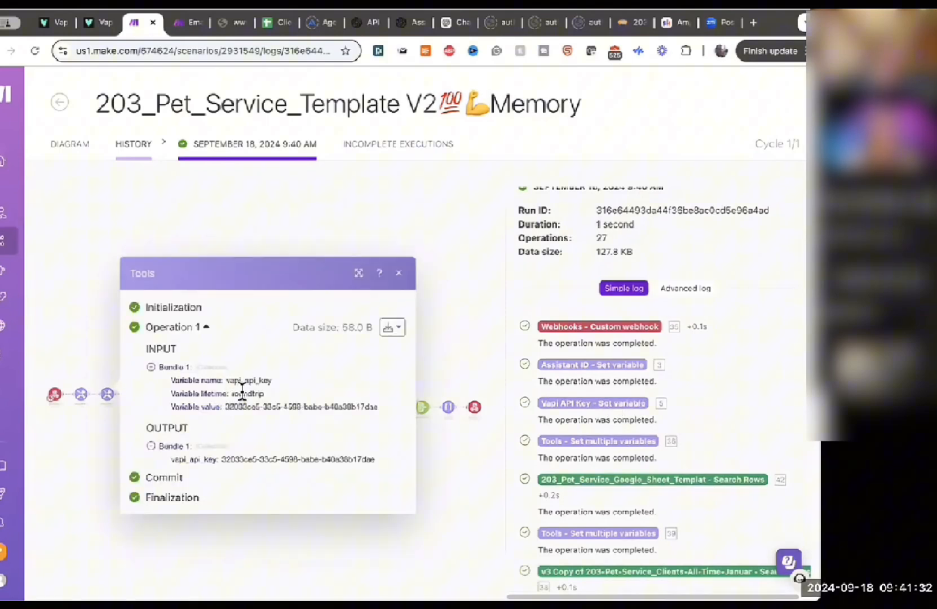
pyautogui.click(397, 273)
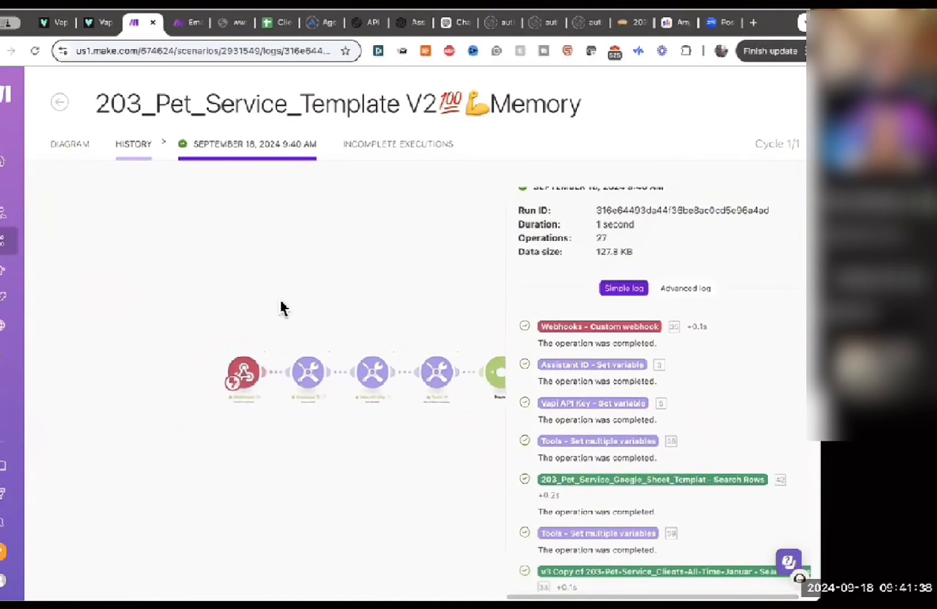
pyautogui.click(241, 373)
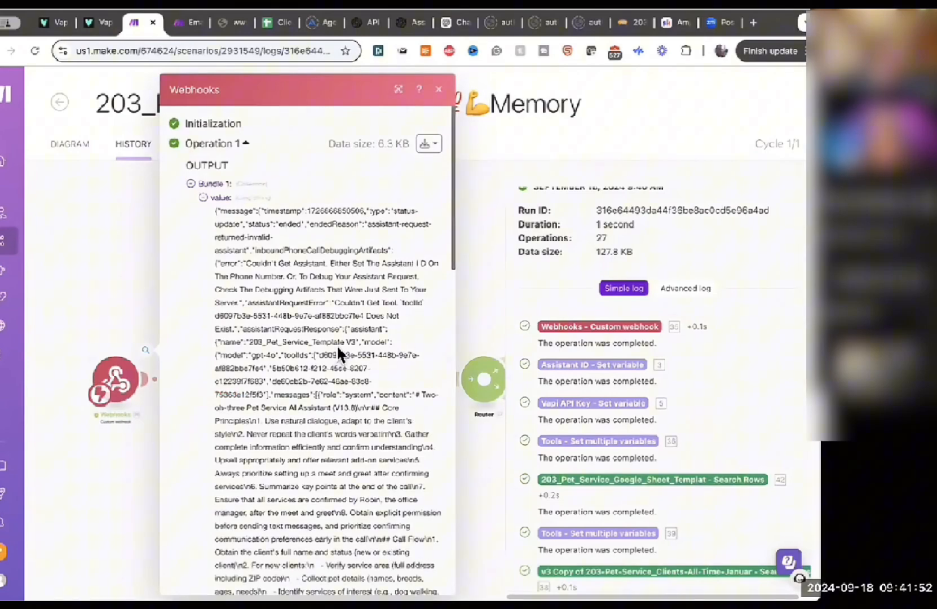
# Step: Scroll through the webhook payload showing the assistant configuration, prompt and 'Couldn't Get Assistant' error
pyautogui.scroll(-3)
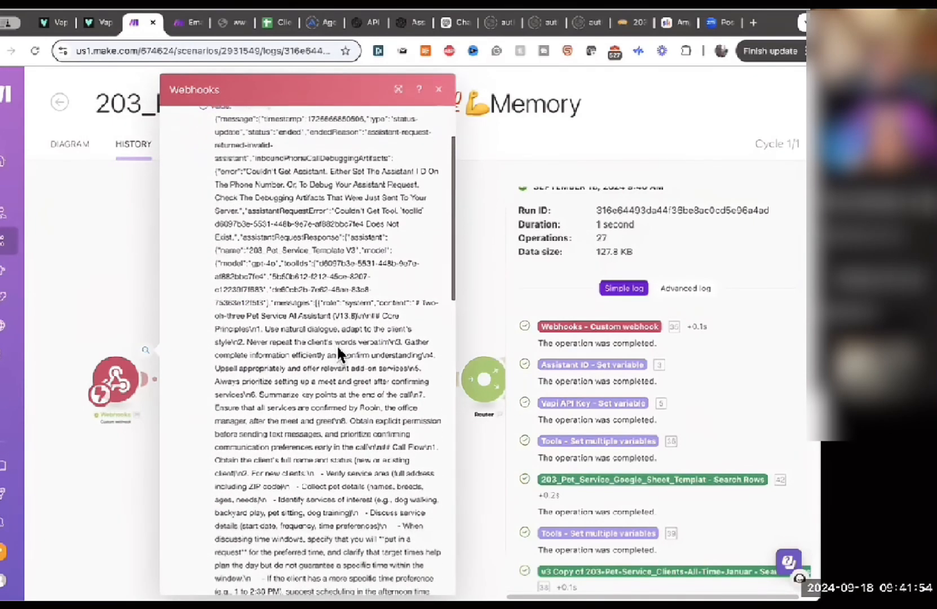
pyautogui.scroll(-3)
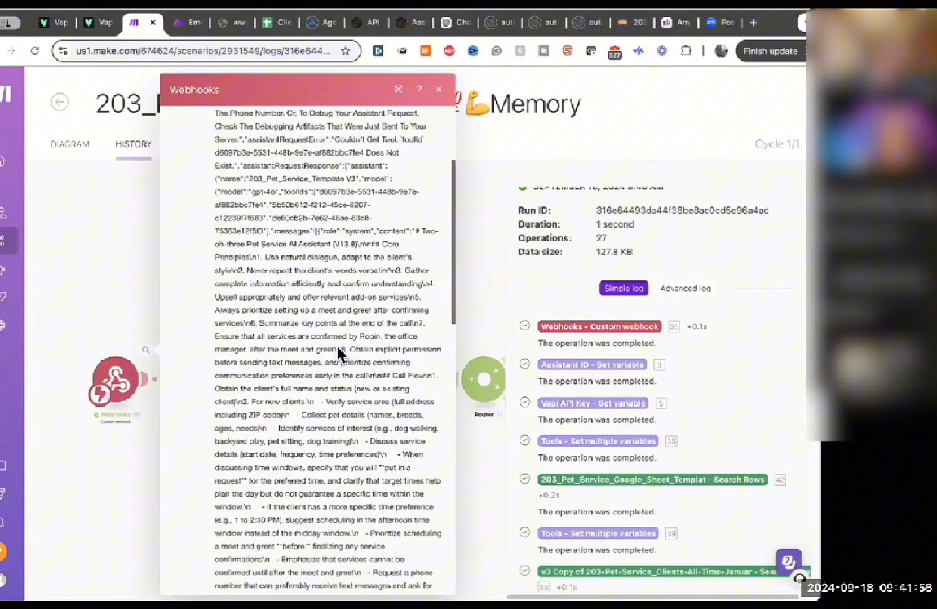
pyautogui.scroll(-3)
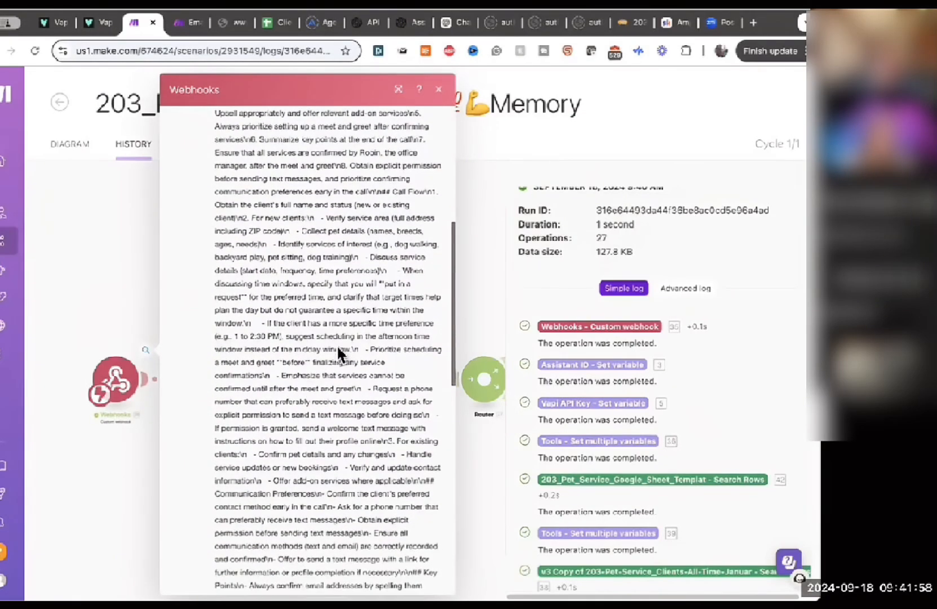
pyautogui.scroll(-3)
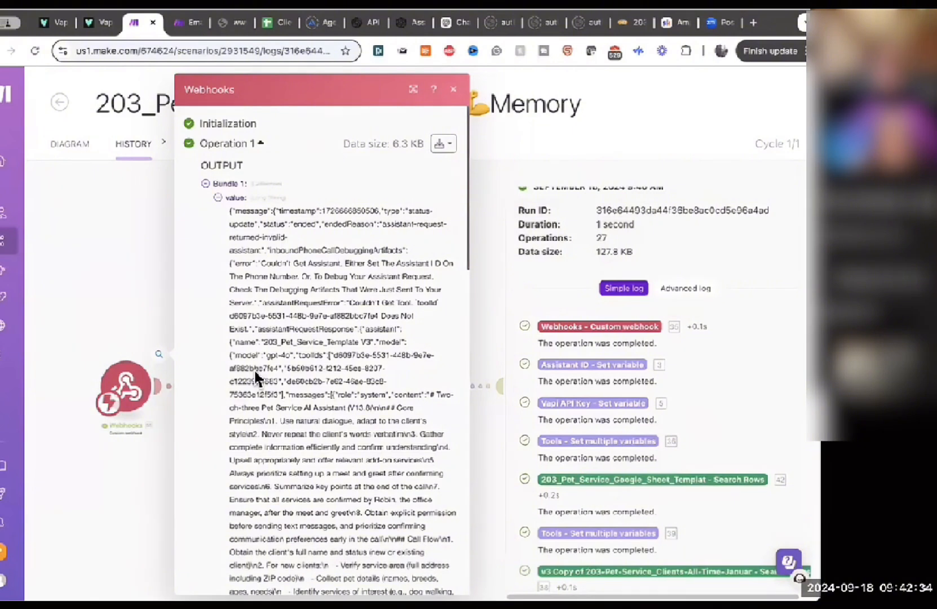
pyautogui.moveTo(183, 257)
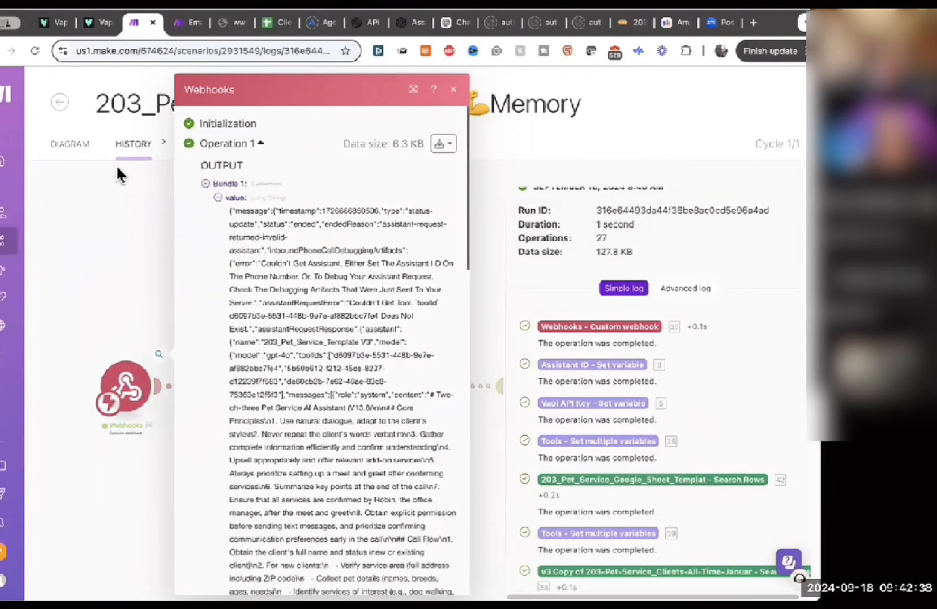
pyautogui.moveTo(55, 22)
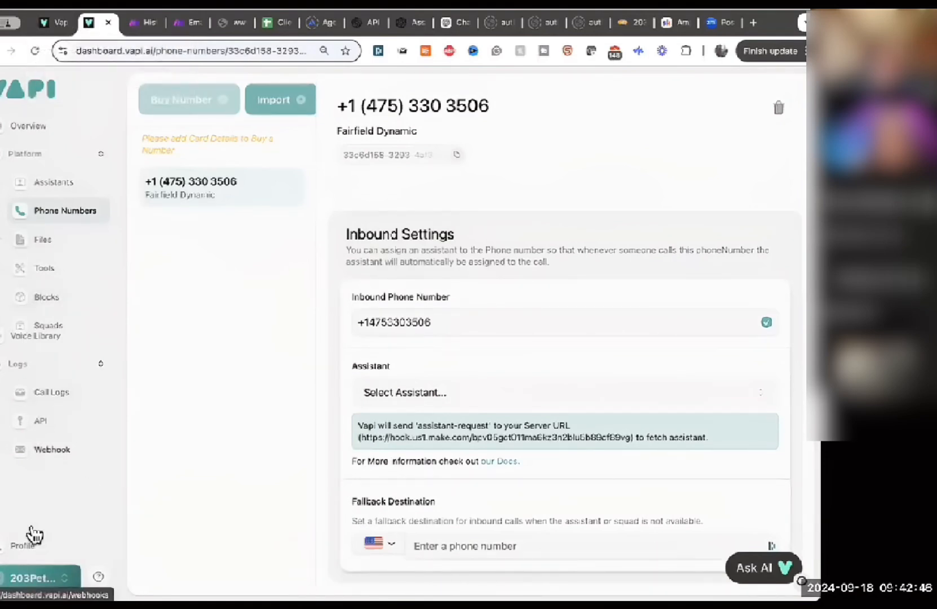
# Step: List the custom tools and review the Marketing_and_Follow-up_Management tool's details
pyautogui.click(44, 268)
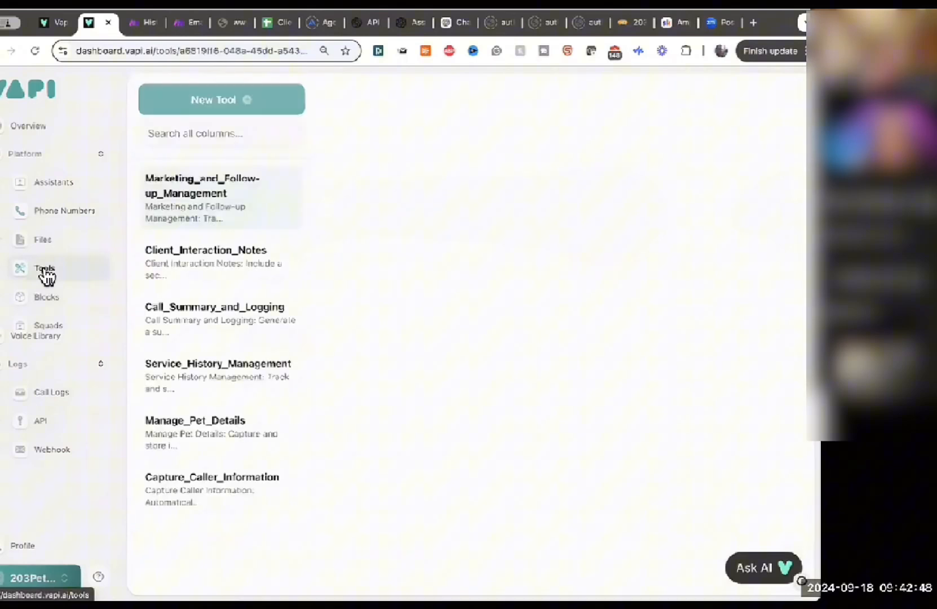
pyautogui.click(200, 197)
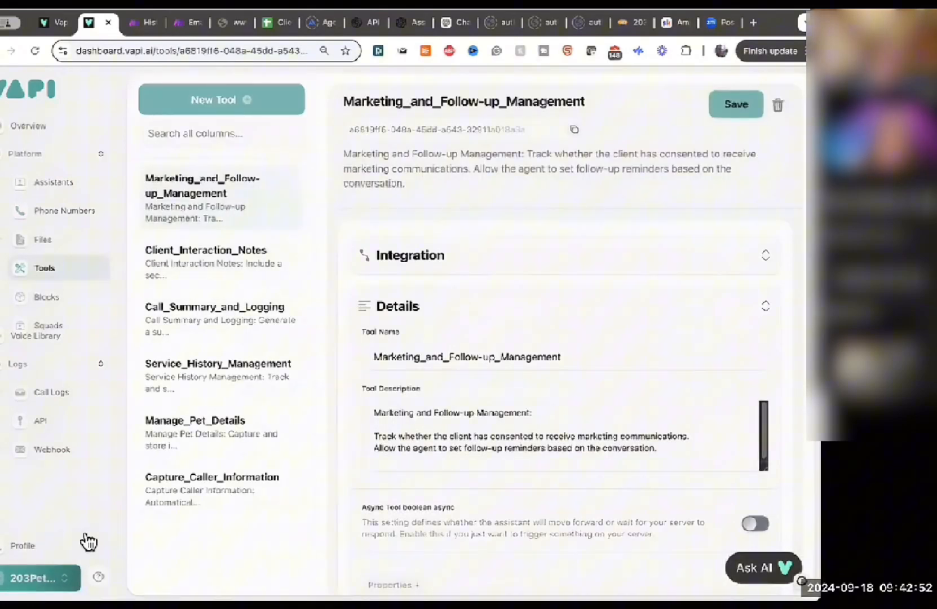
pyautogui.moveTo(290, 492)
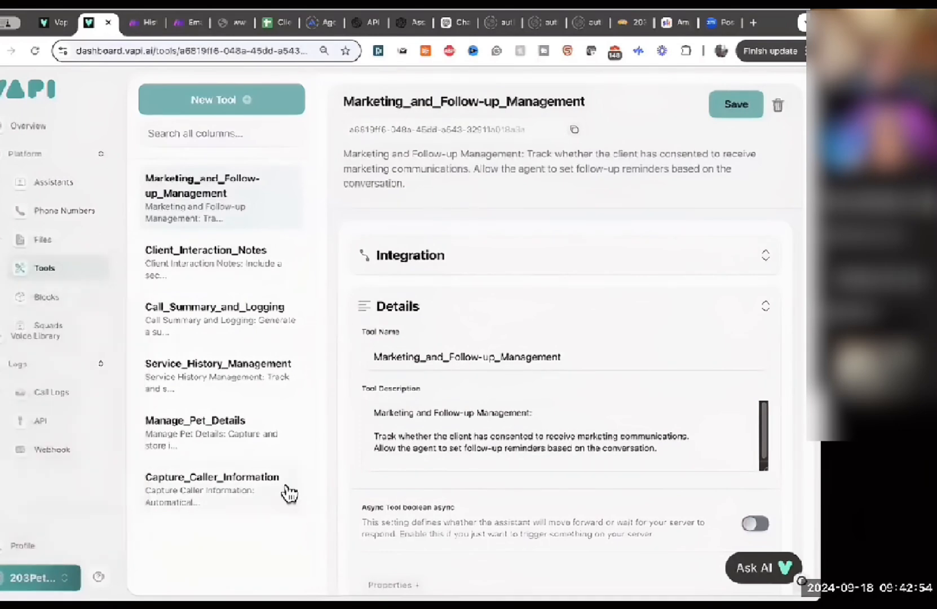
pyautogui.moveTo(292, 337)
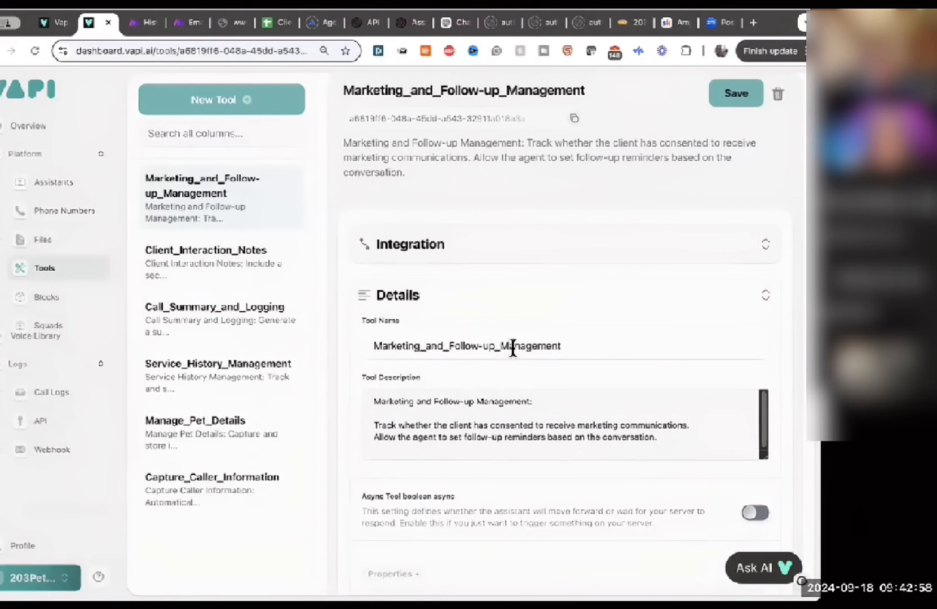
pyautogui.scroll(-3)
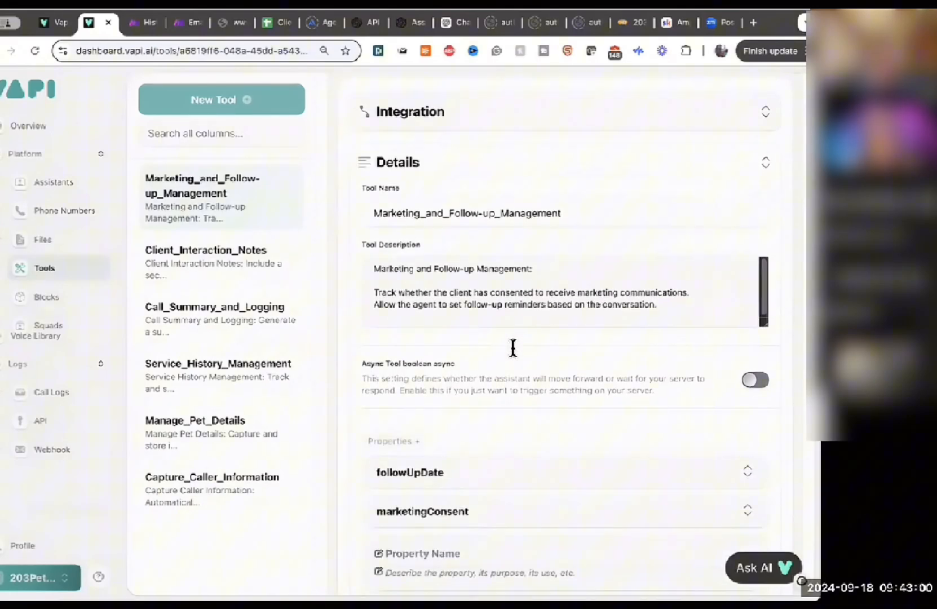
pyautogui.scroll(3)
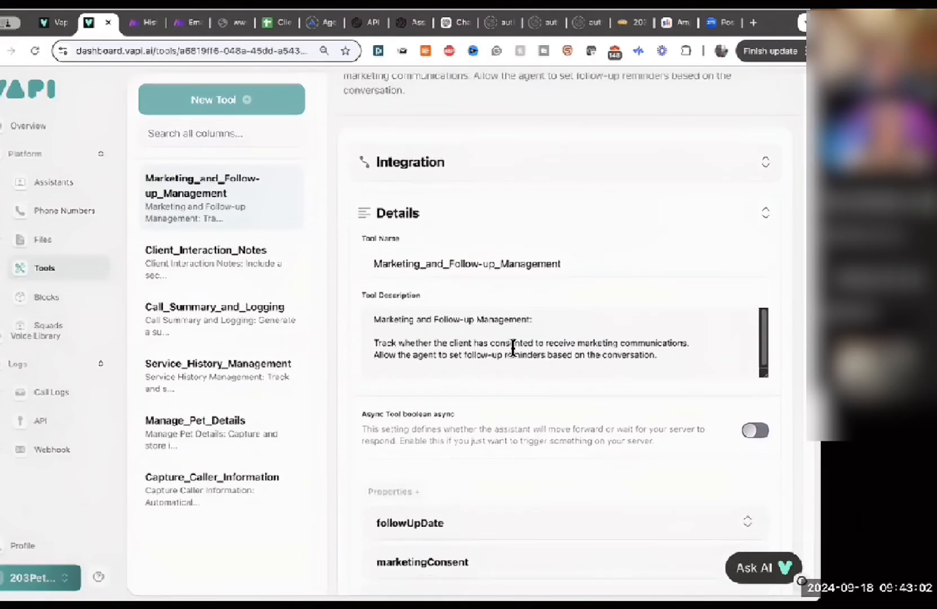
pyautogui.scroll(3)
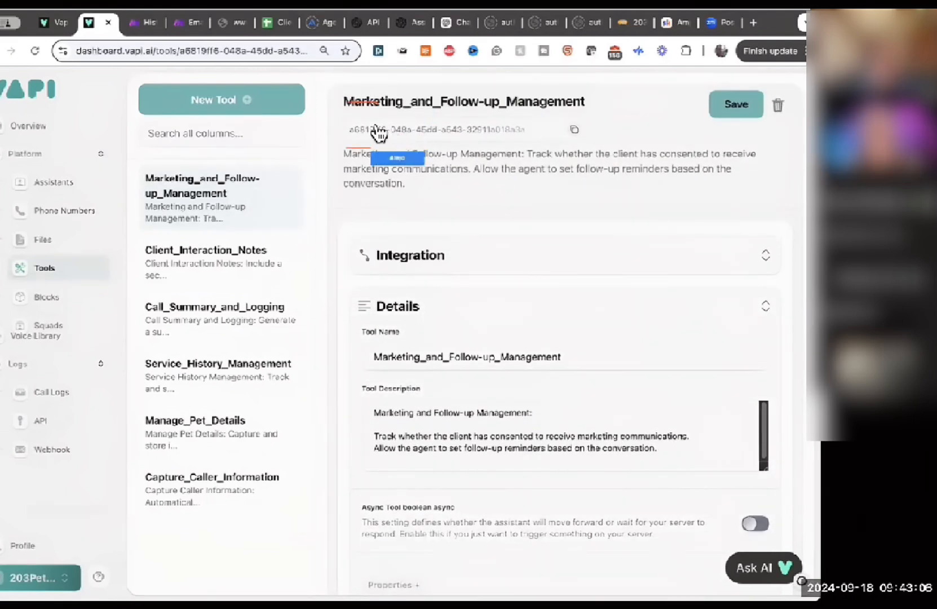
pyautogui.moveTo(573, 129)
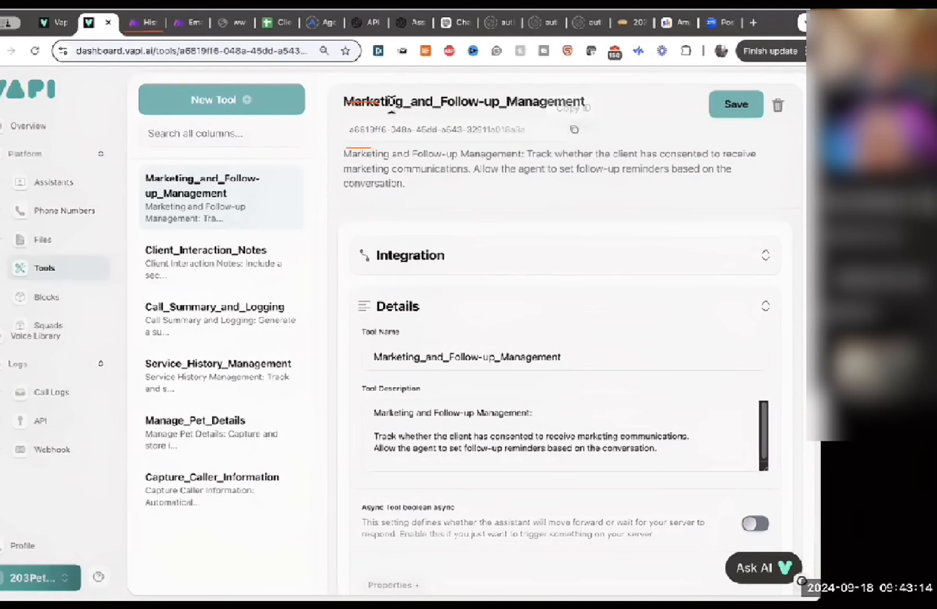
pyautogui.moveTo(371, 157)
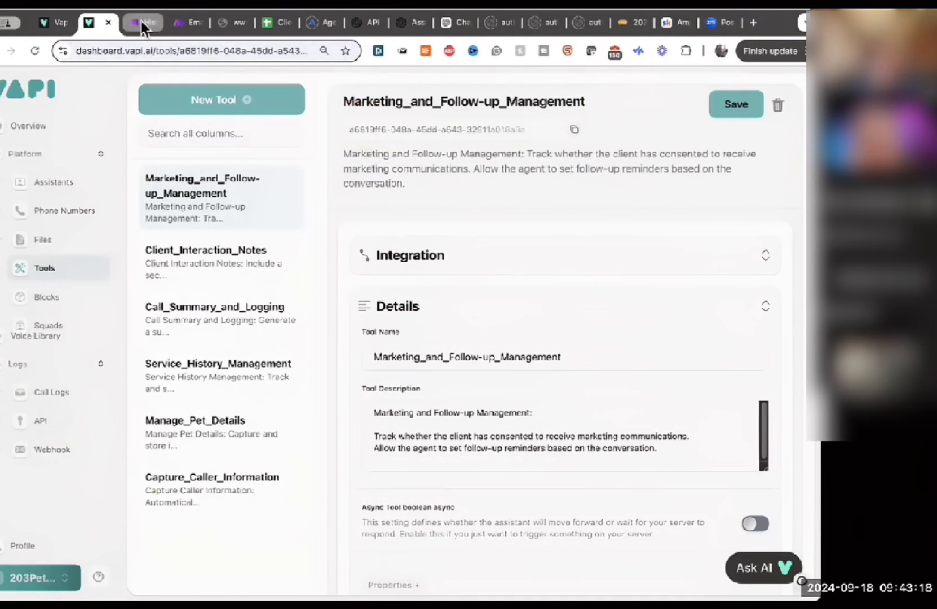
pyautogui.click(140, 23)
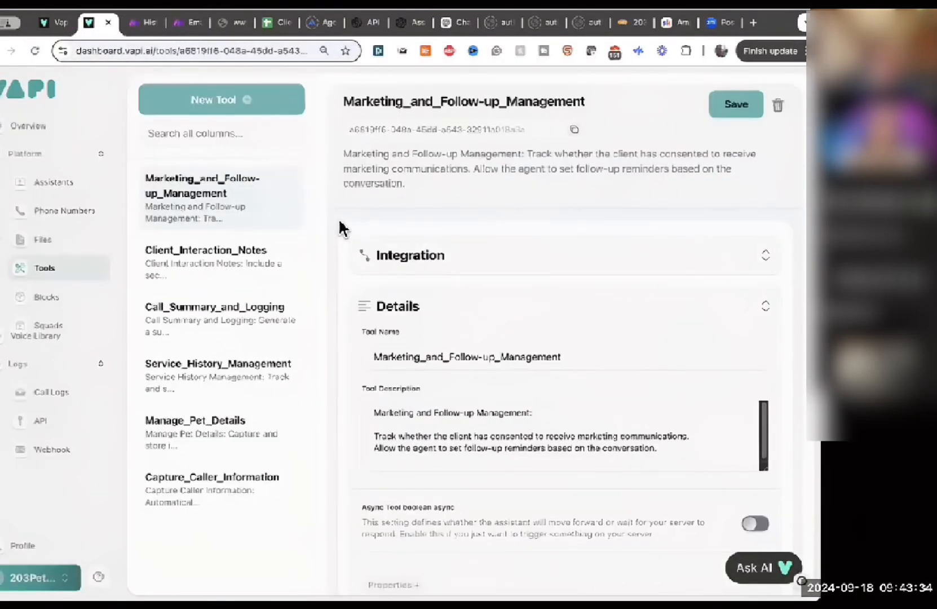
pyautogui.moveTo(193, 262)
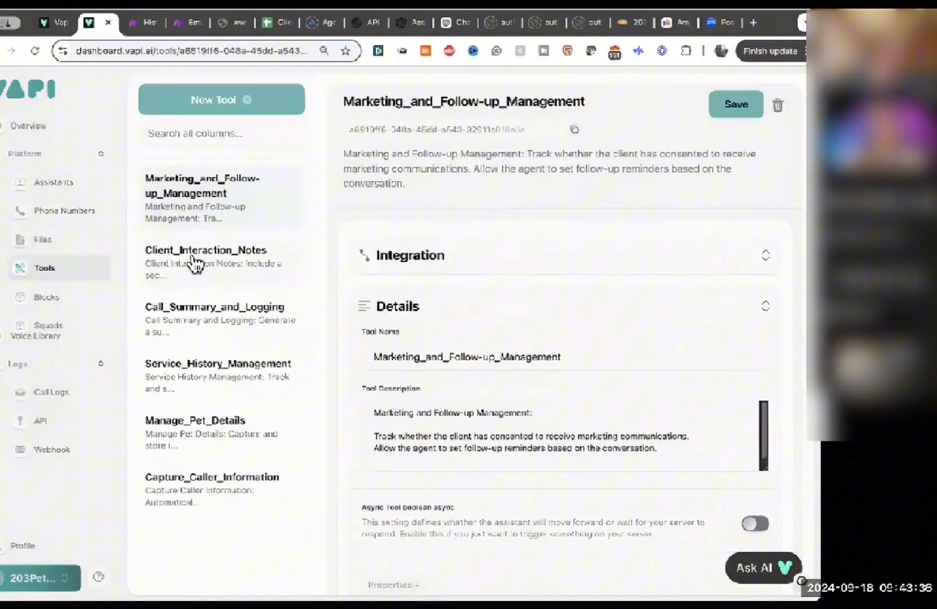
# Step: Review the Client_Interaction_Notes, Call_Summary_and_Logging, Manage_Pet_Details and Capture_Caller_Information tools
pyautogui.click(205, 250)
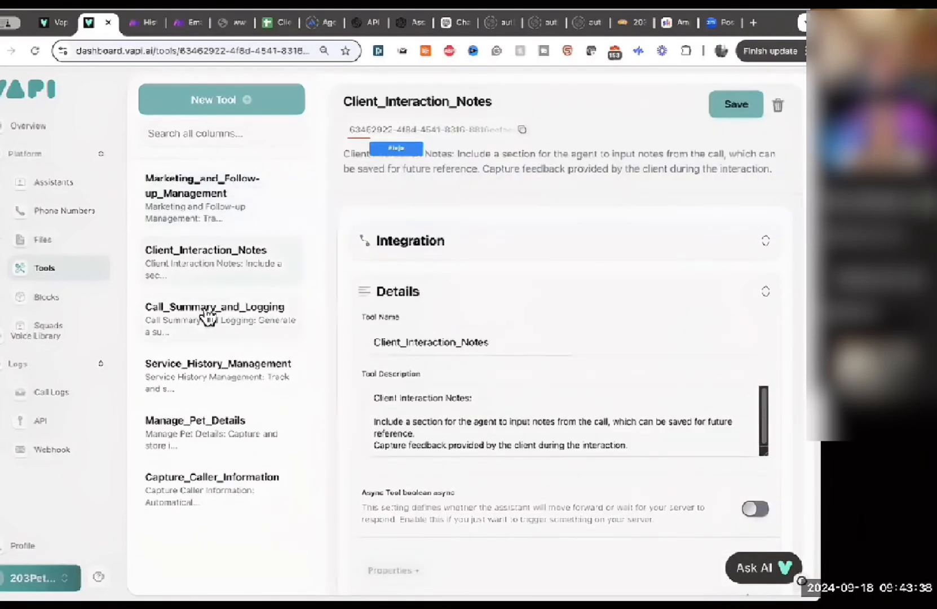
pyautogui.click(214, 307)
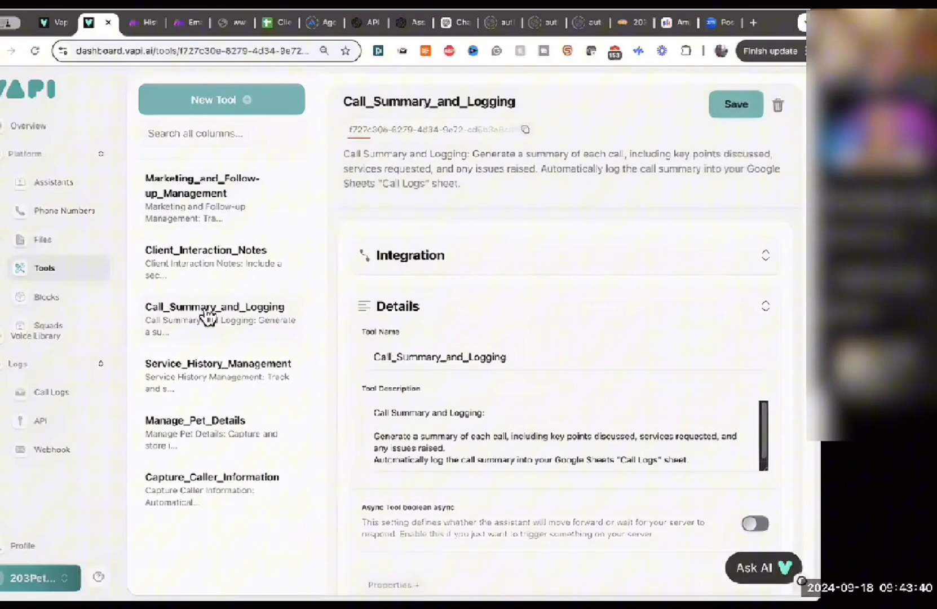
pyautogui.click(214, 363)
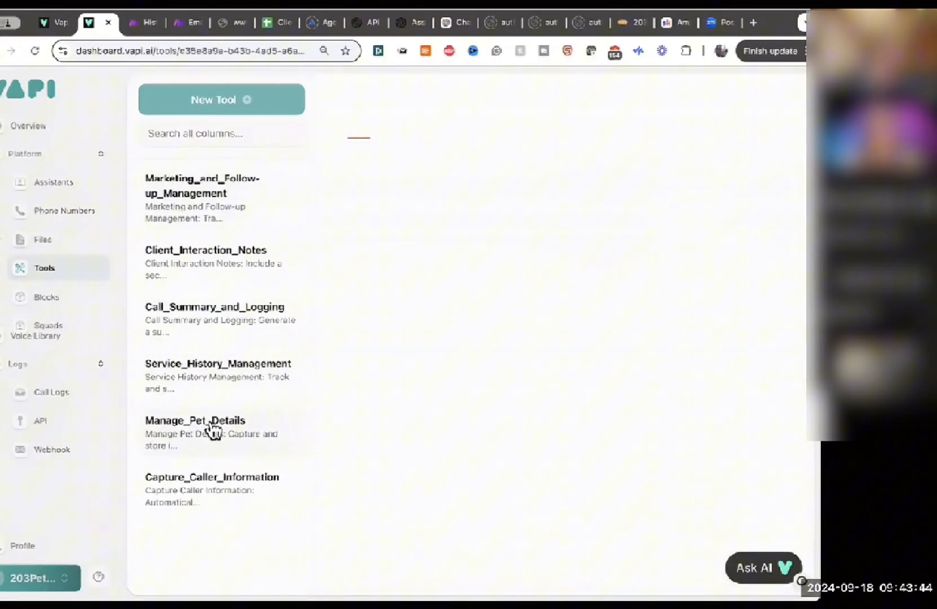
pyautogui.click(194, 420)
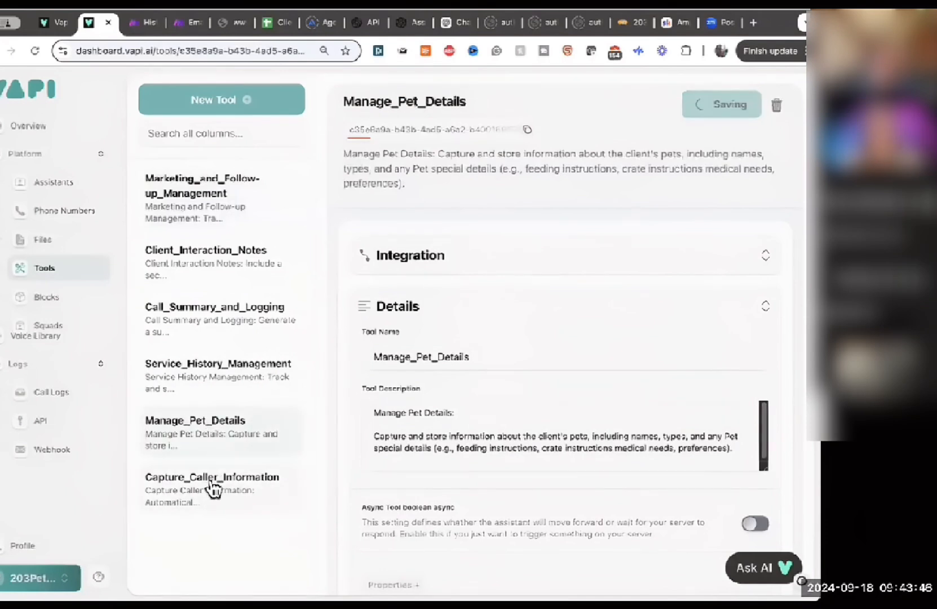
pyautogui.click(211, 475)
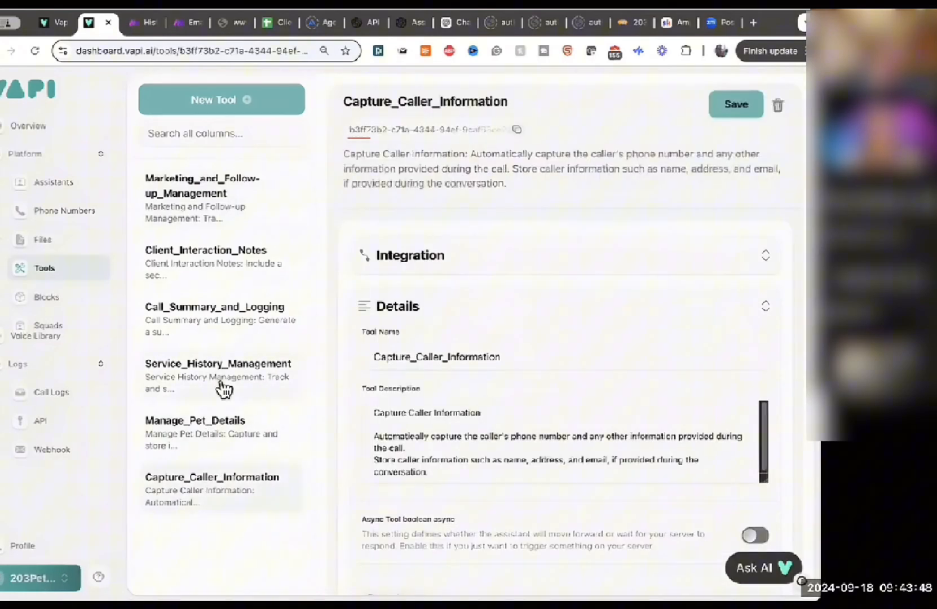
pyautogui.moveTo(224, 201)
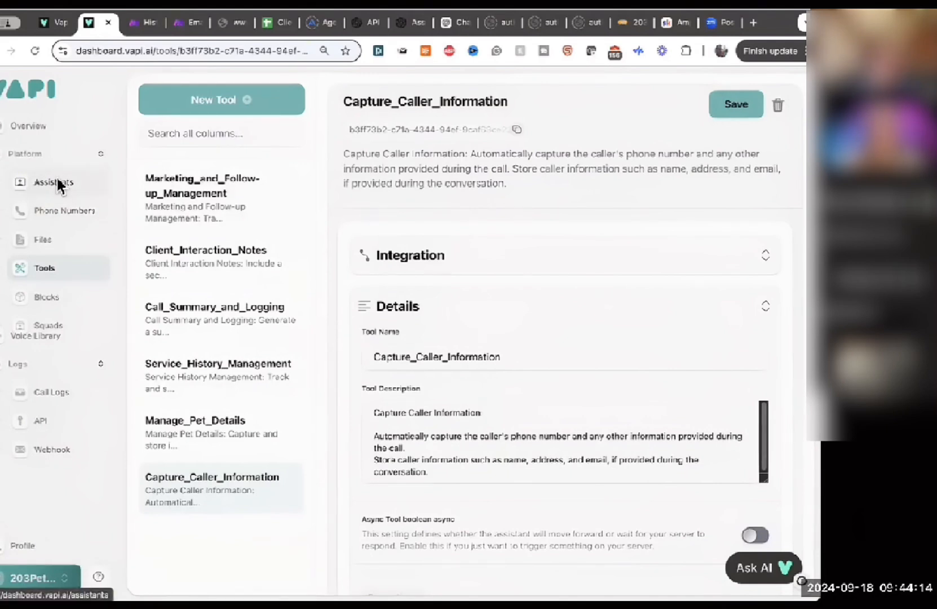
pyautogui.click(54, 182)
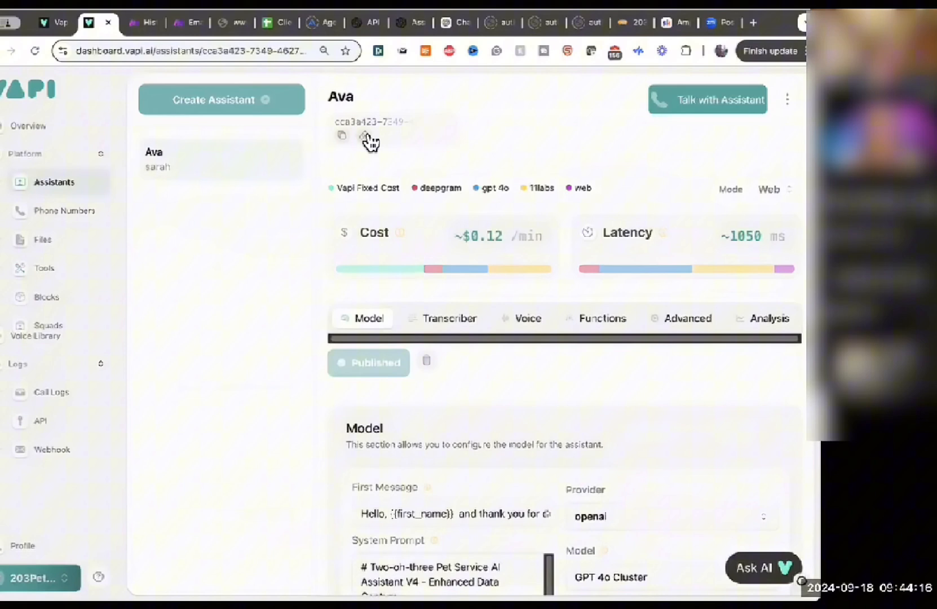
pyautogui.moveTo(342, 135)
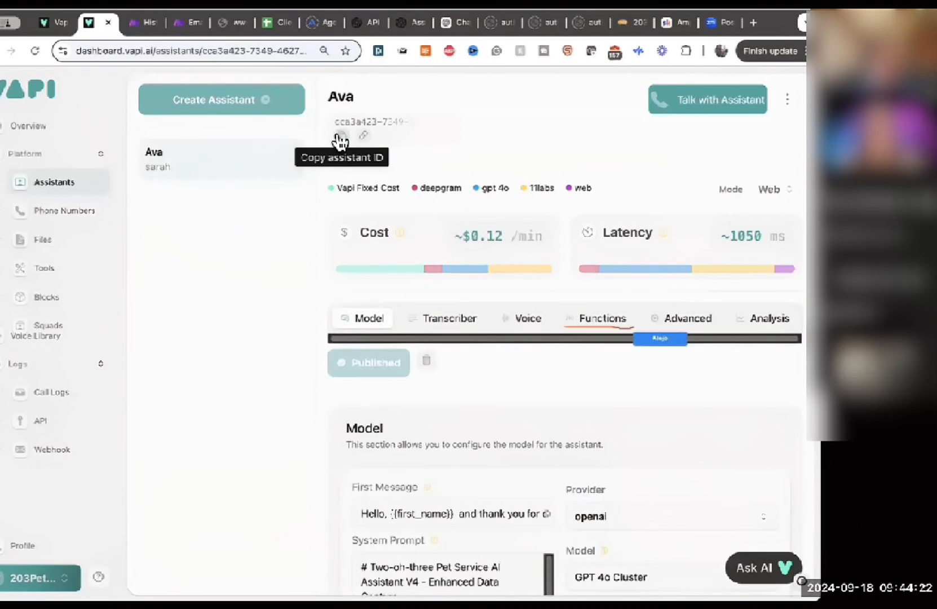
pyautogui.click(341, 136)
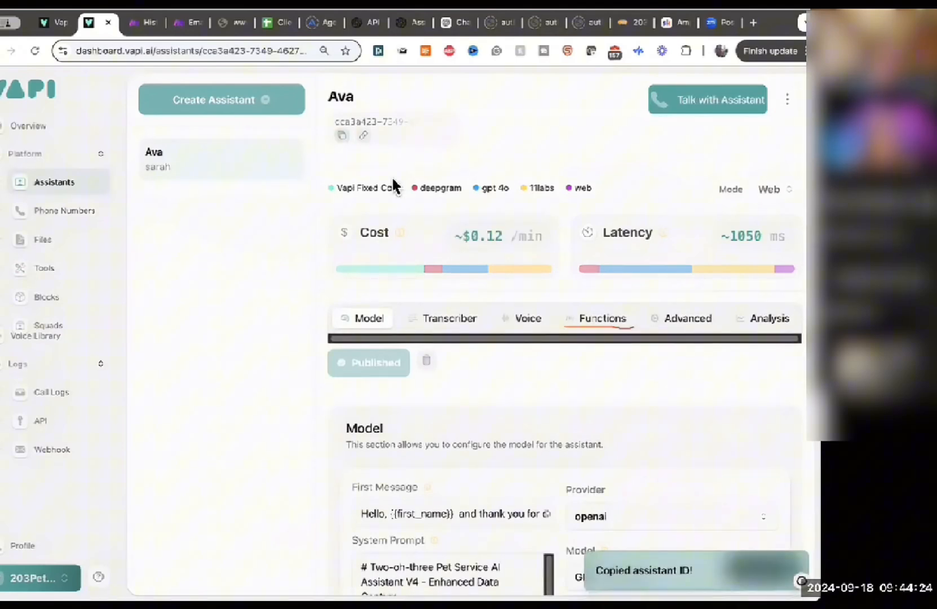
pyautogui.moveTo(174, 149)
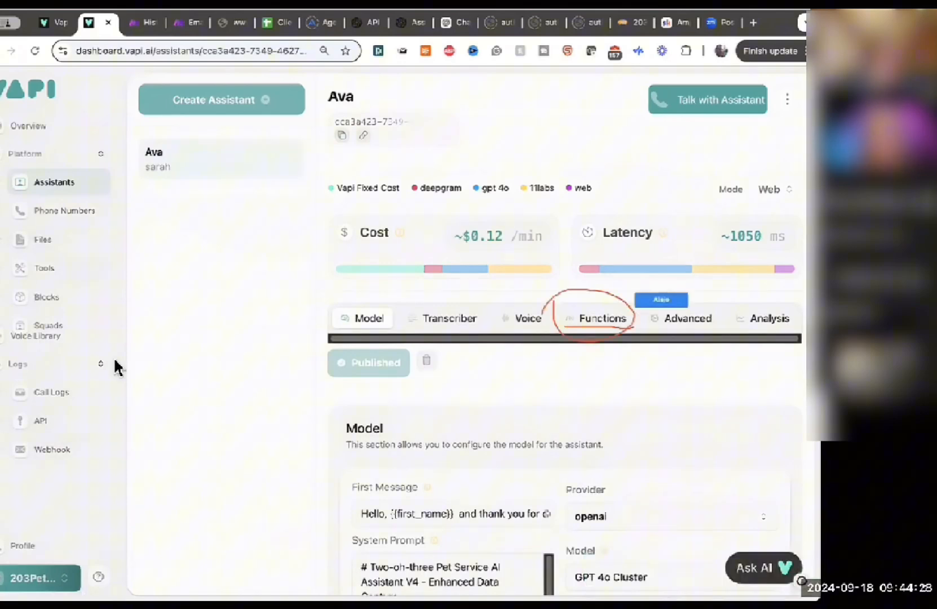
pyautogui.click(599, 317)
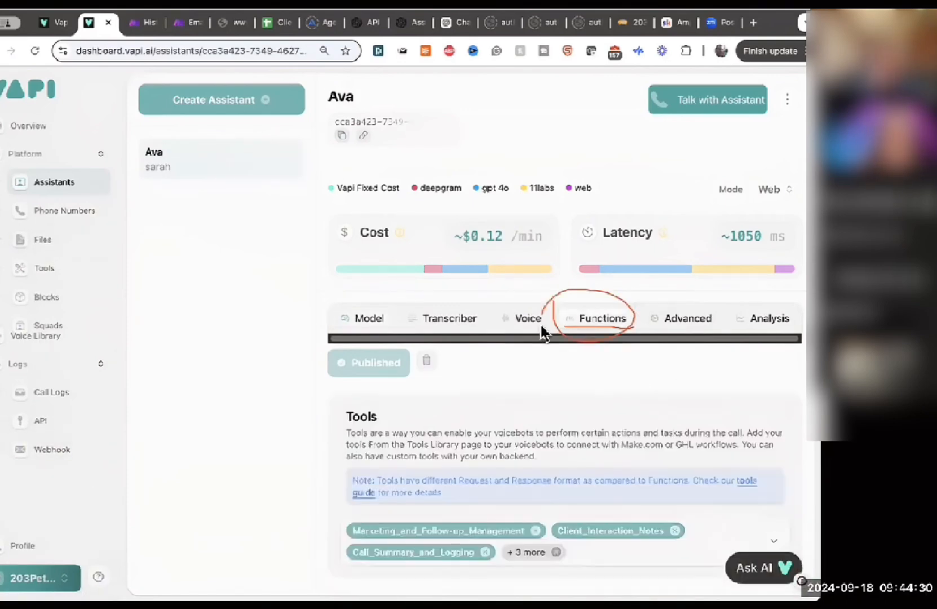
pyautogui.scroll(-3)
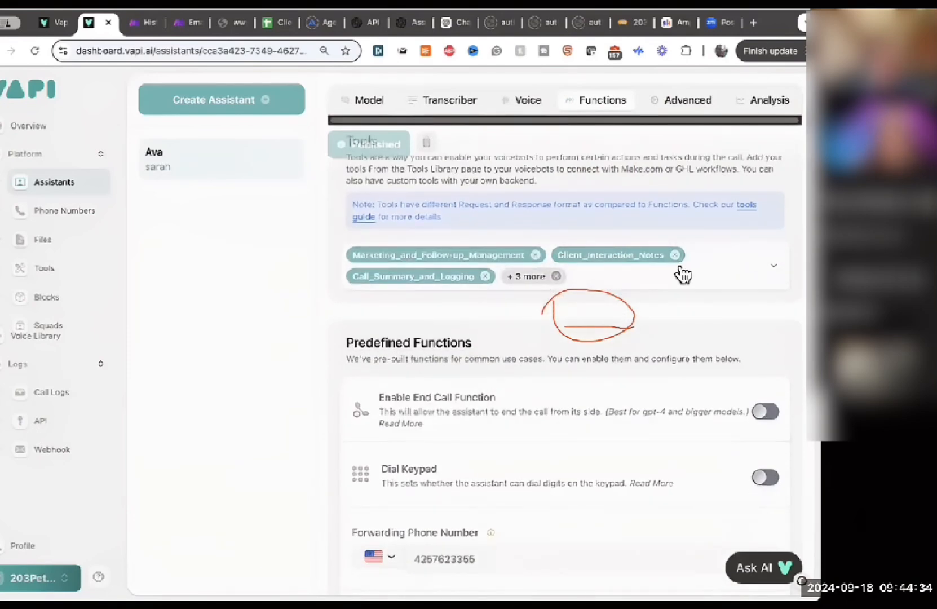
pyautogui.click(773, 265)
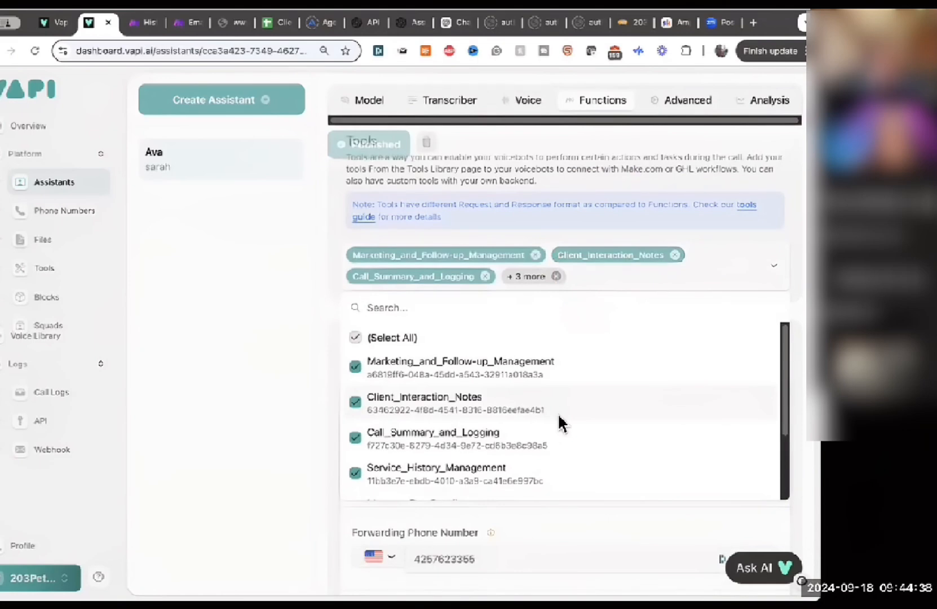
pyautogui.scroll(-3)
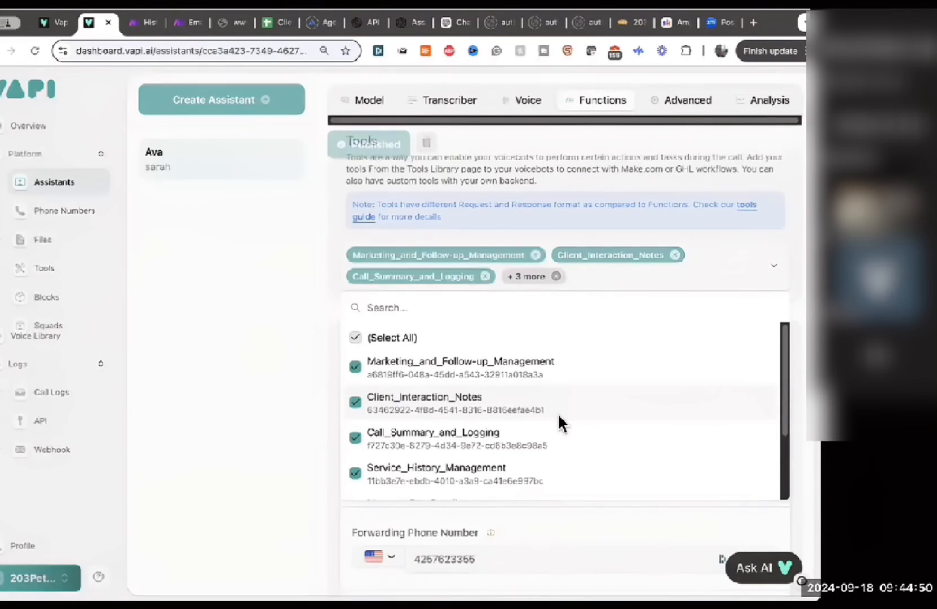
pyautogui.moveTo(475, 402)
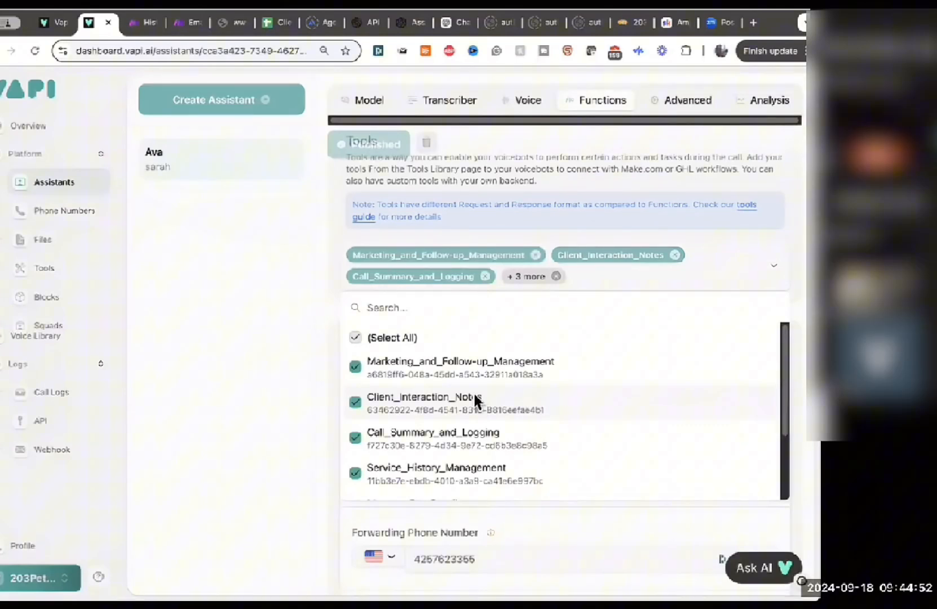
pyautogui.scroll(-3)
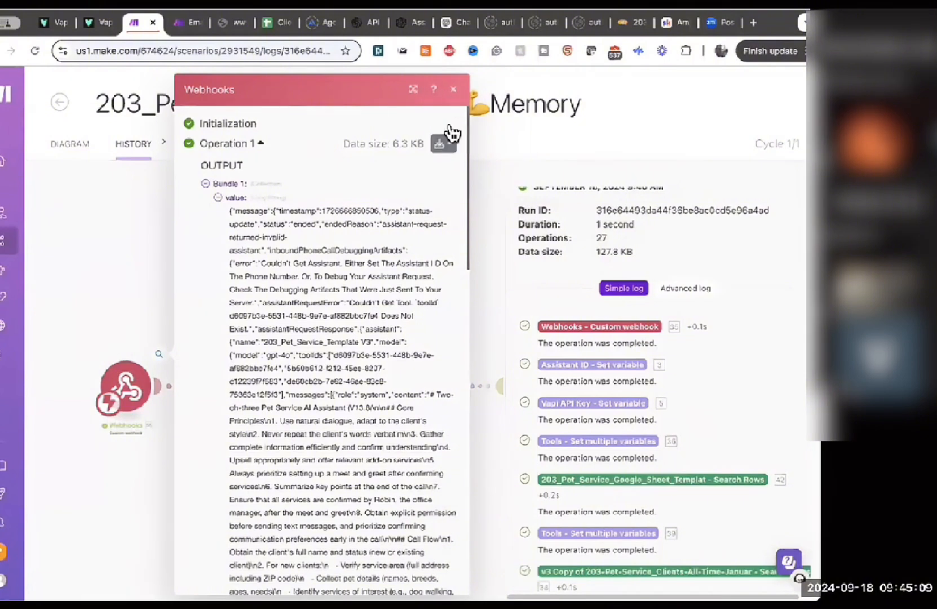
pyautogui.moveTo(368, 284)
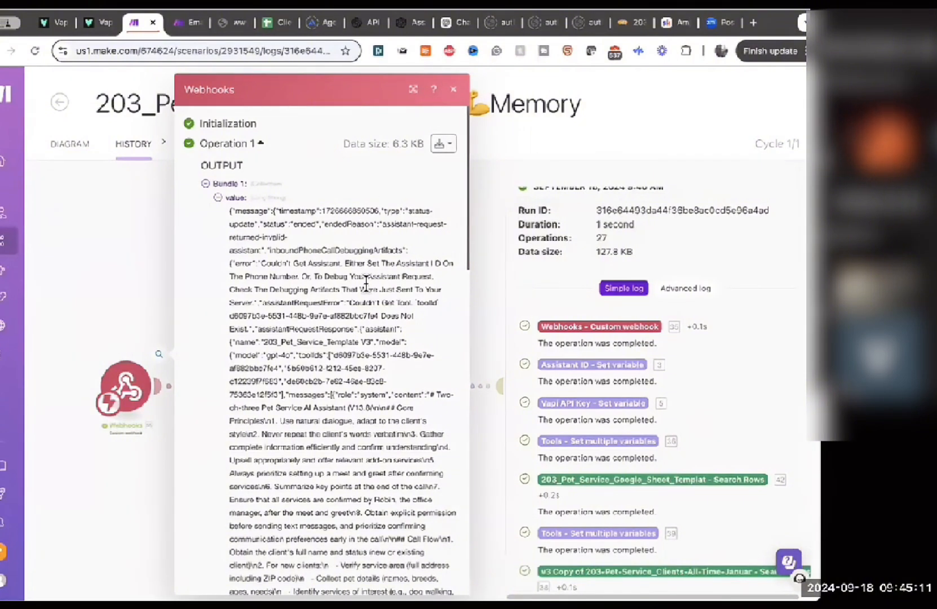
pyautogui.moveTo(391, 353)
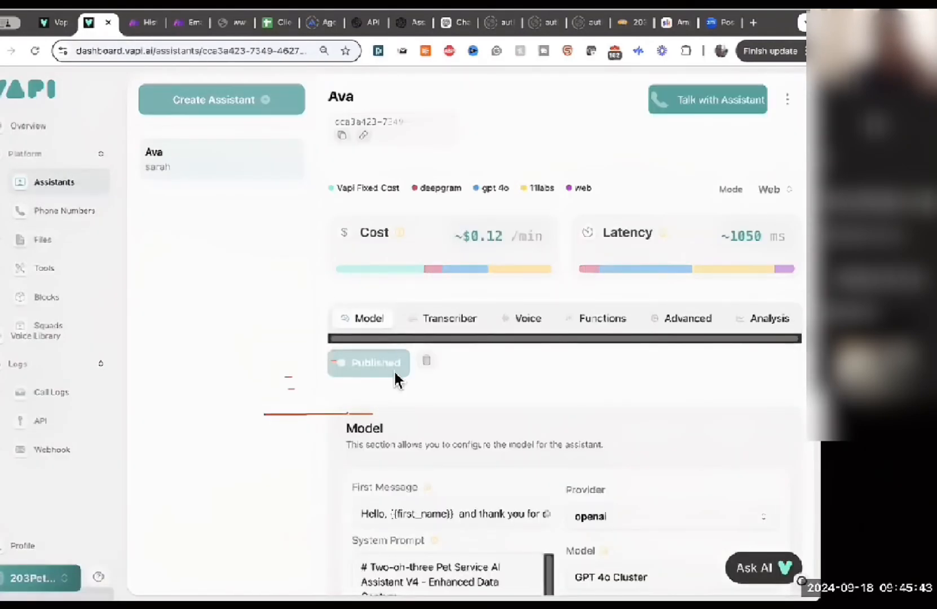
# Step: Copy the Ava assistant's ID from its Vapi page and return to the Make scenario
pyautogui.scroll(-3)
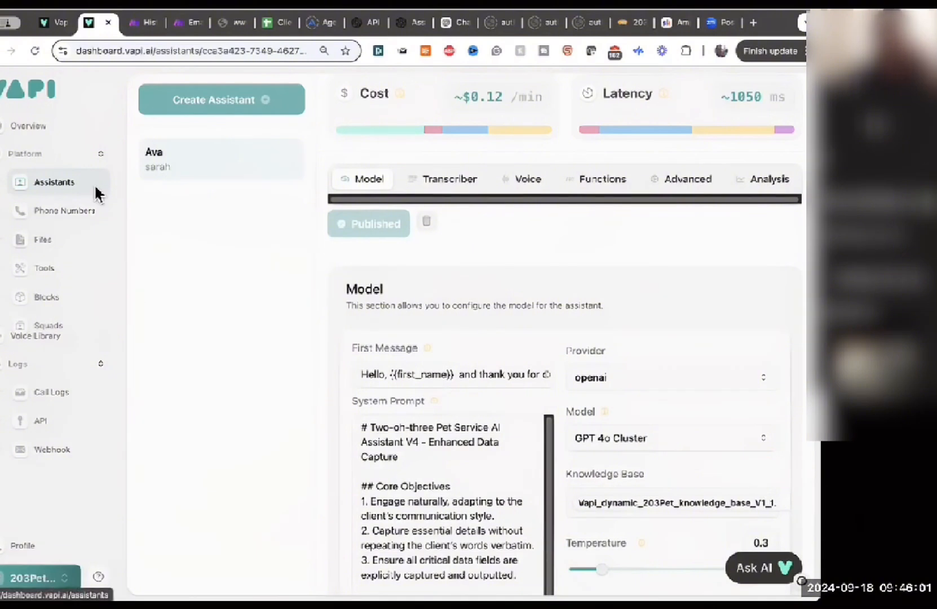
pyautogui.moveTo(173, 262)
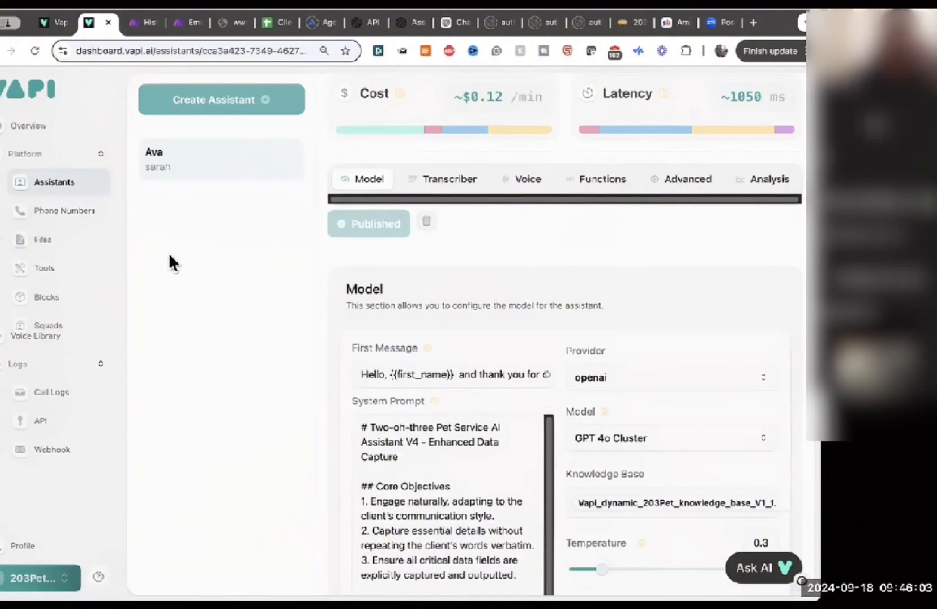
pyautogui.moveTo(460, 235)
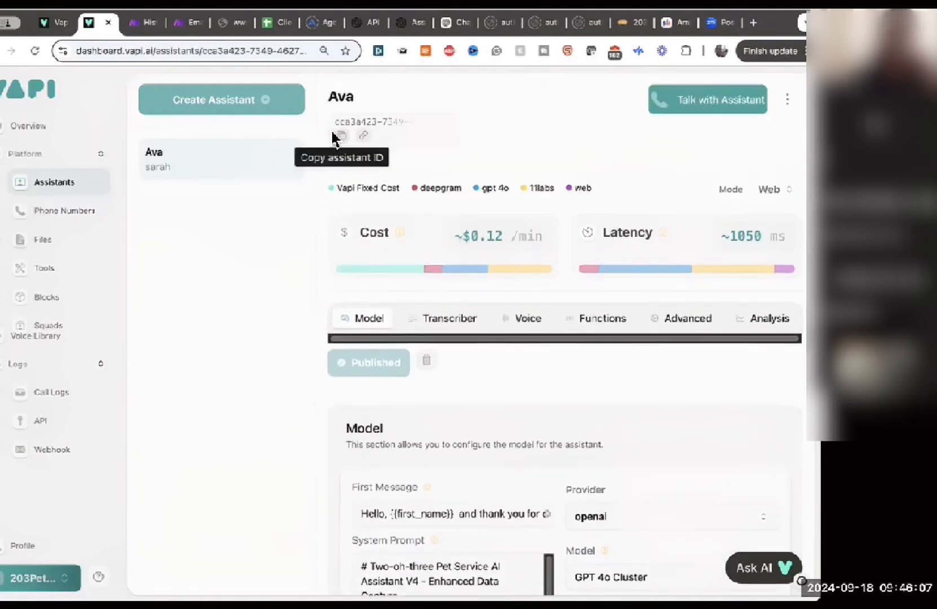
pyautogui.click(340, 135)
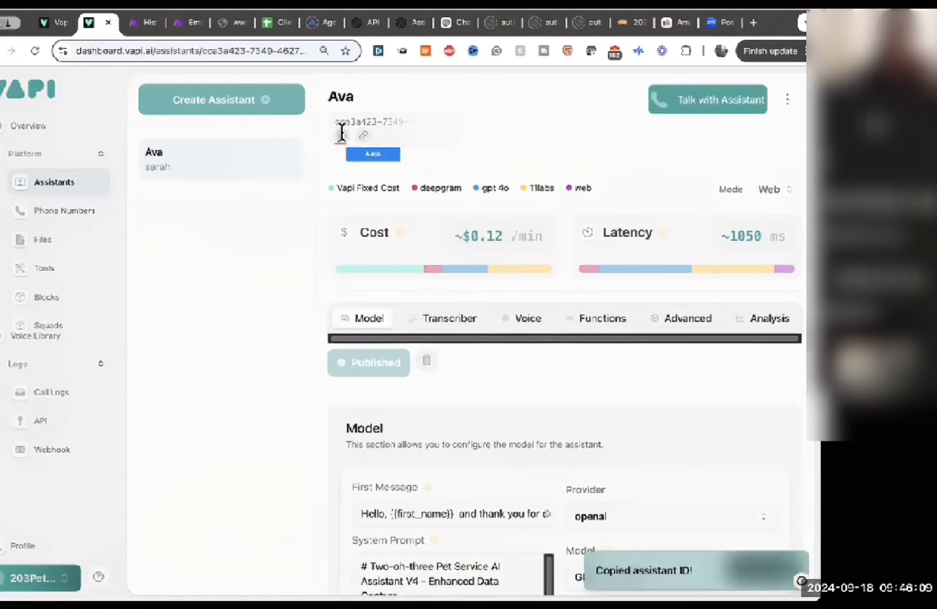
pyautogui.click(142, 23)
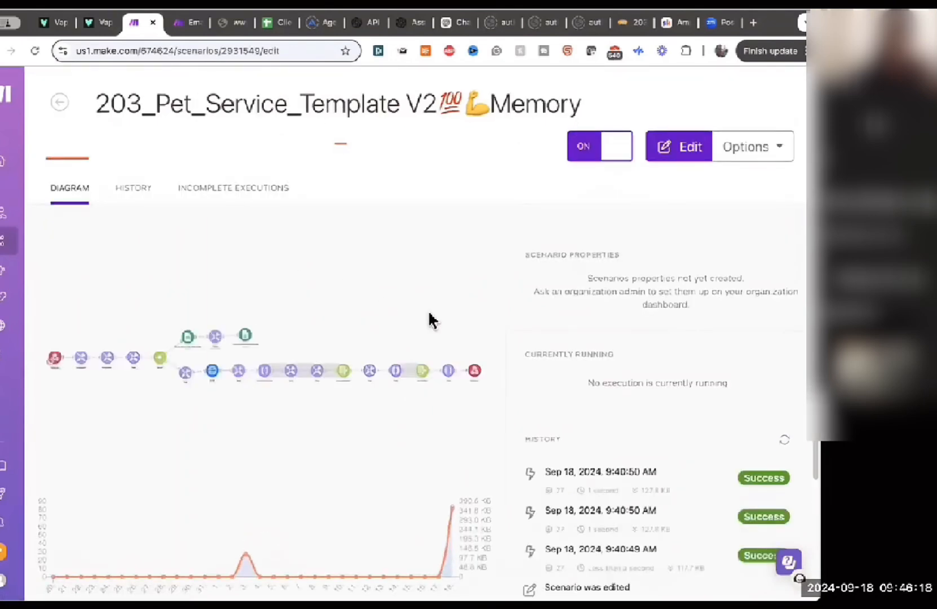
pyautogui.moveTo(74, 347)
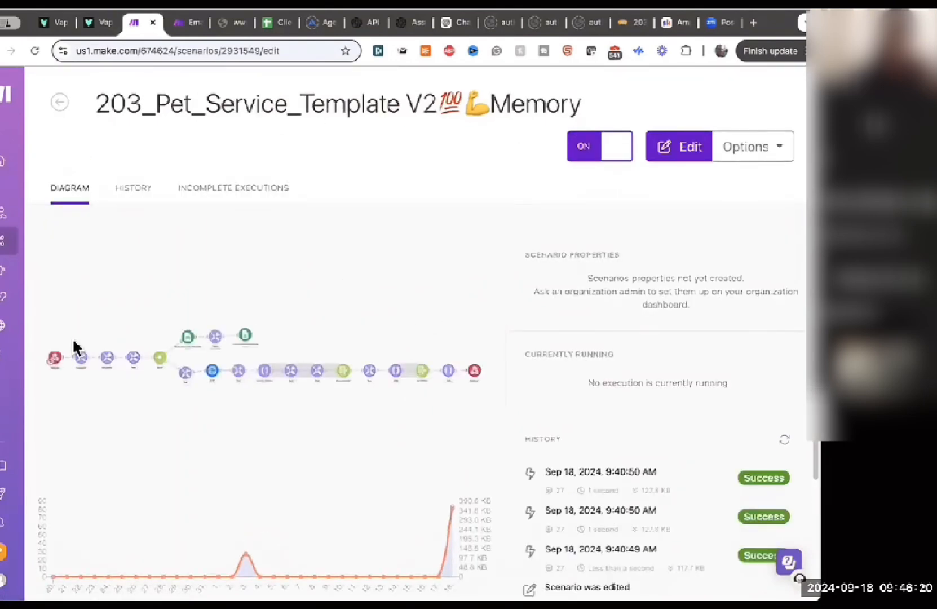
pyautogui.moveTo(81, 385)
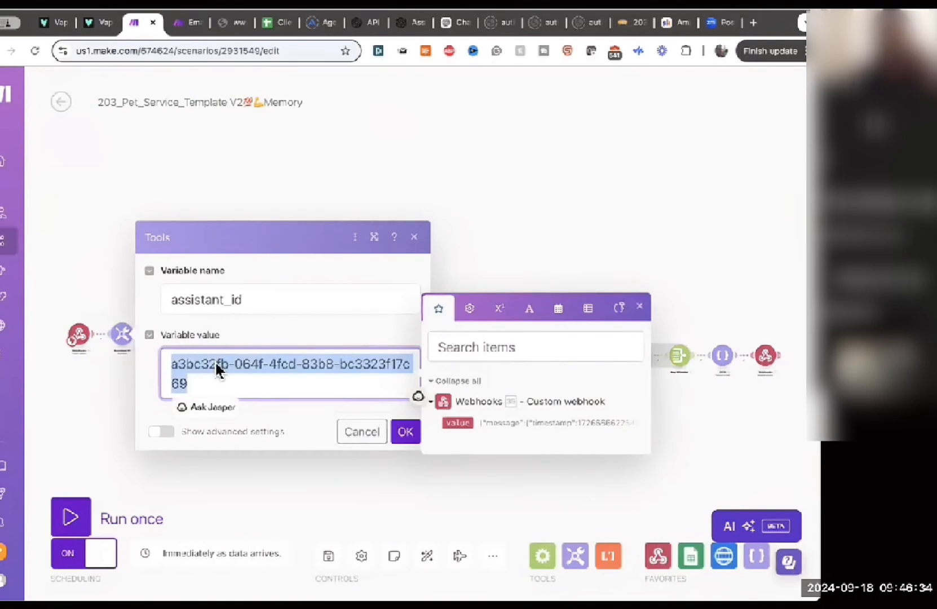
pyautogui.moveTo(233, 391)
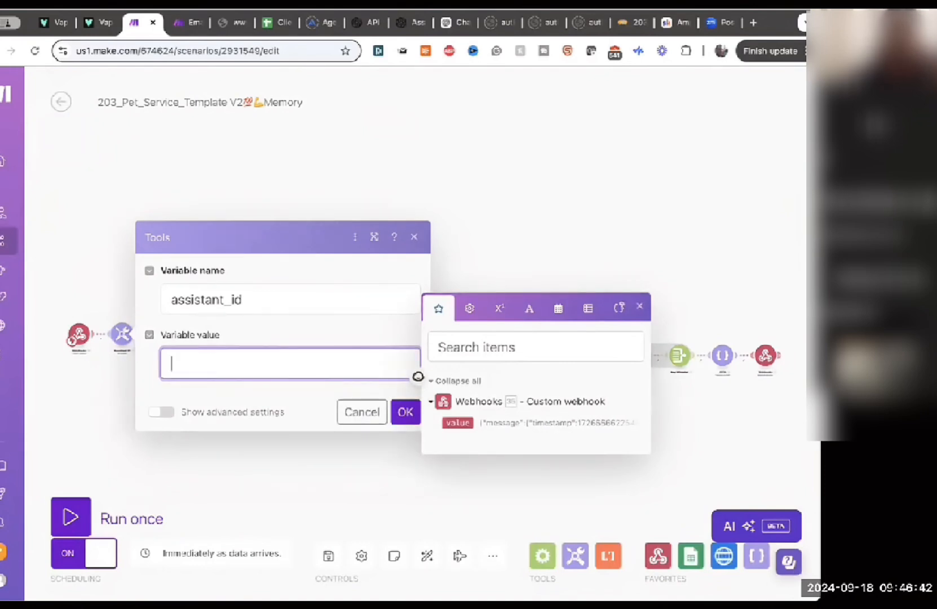
pyautogui.write('cca3a423-7349-4627-9744-23f13c9d3870')
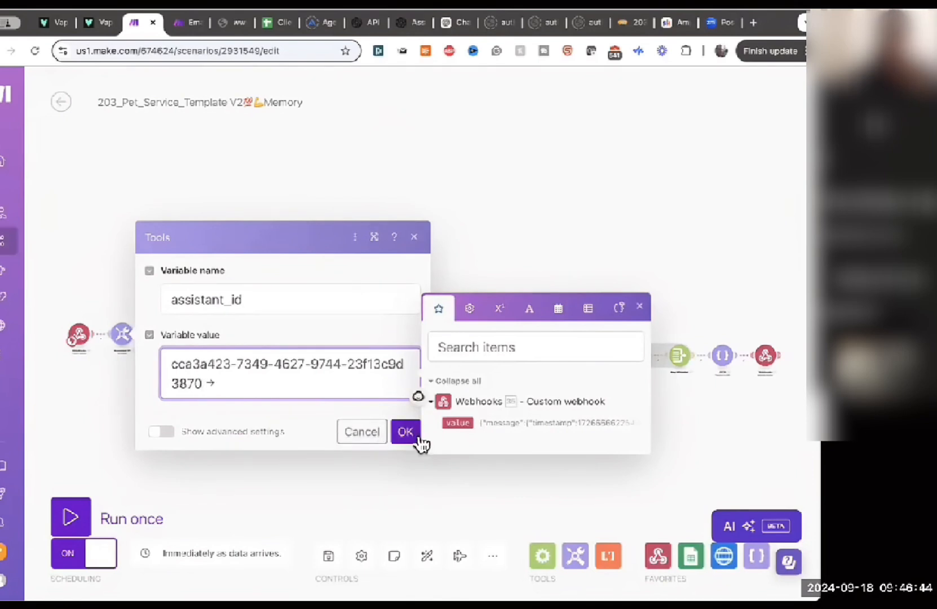
pyautogui.click(405, 432)
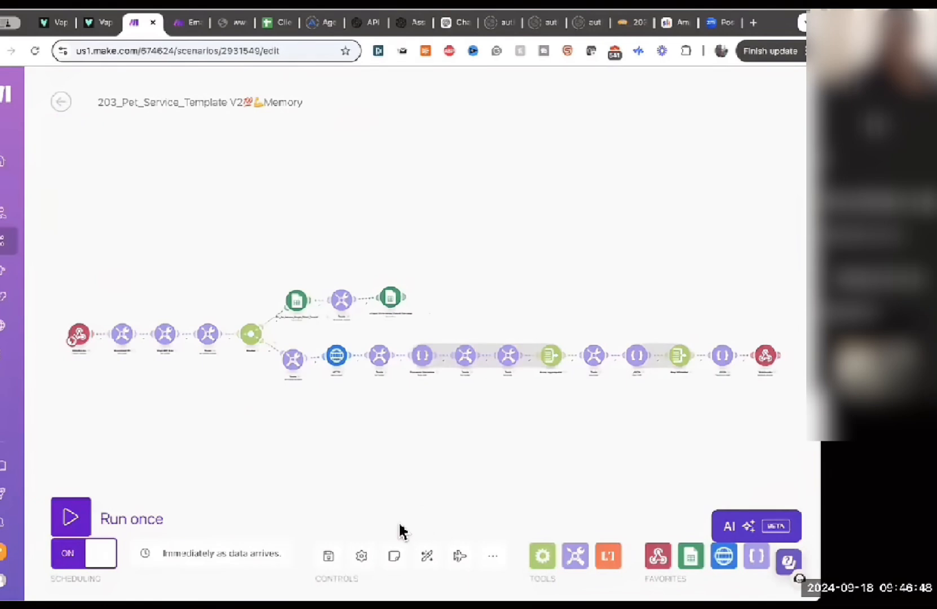
pyautogui.click(327, 555)
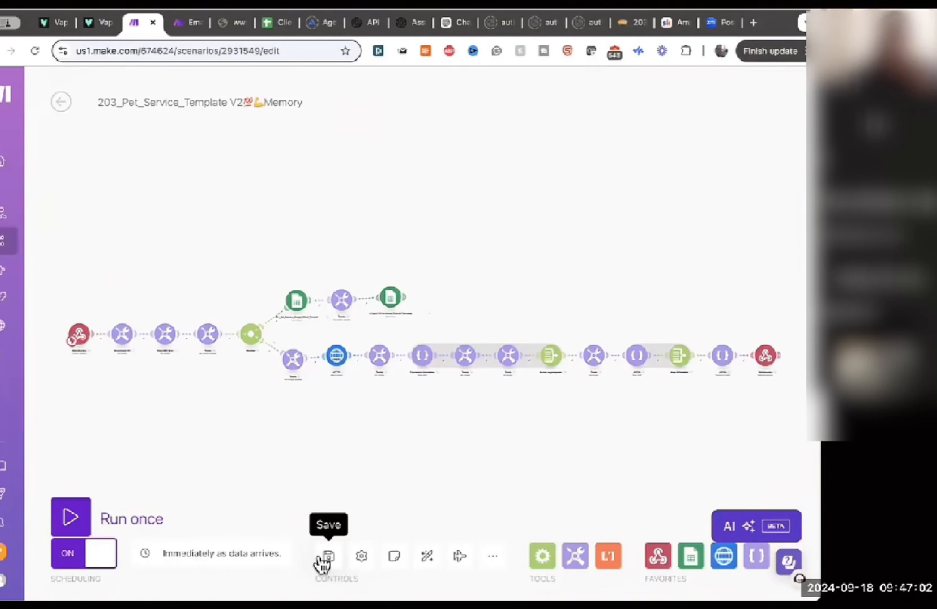
pyautogui.moveTo(174, 352)
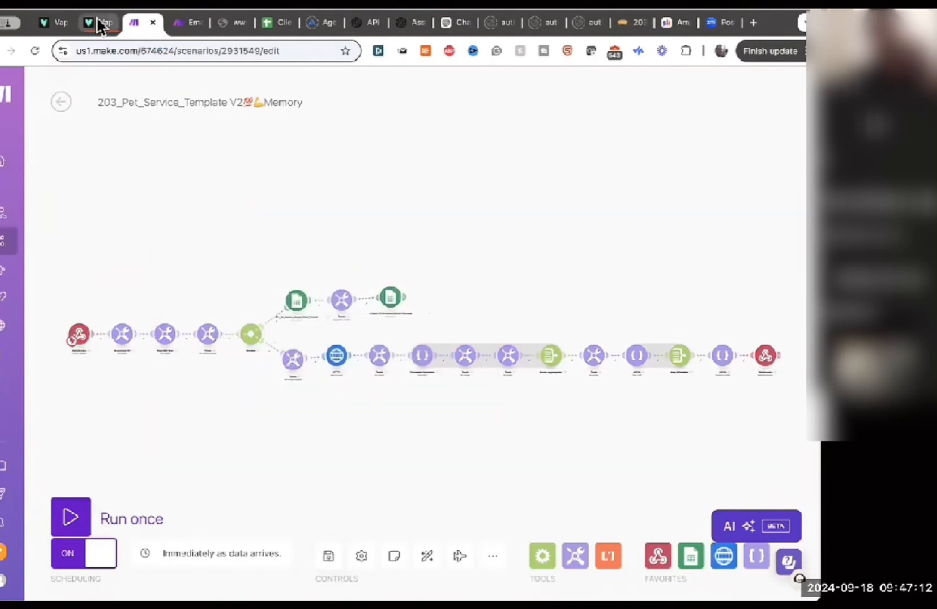
# Step: Return to Vapi's Ava assistant page and show the organization Settings and API Keys options
pyautogui.click(95, 22)
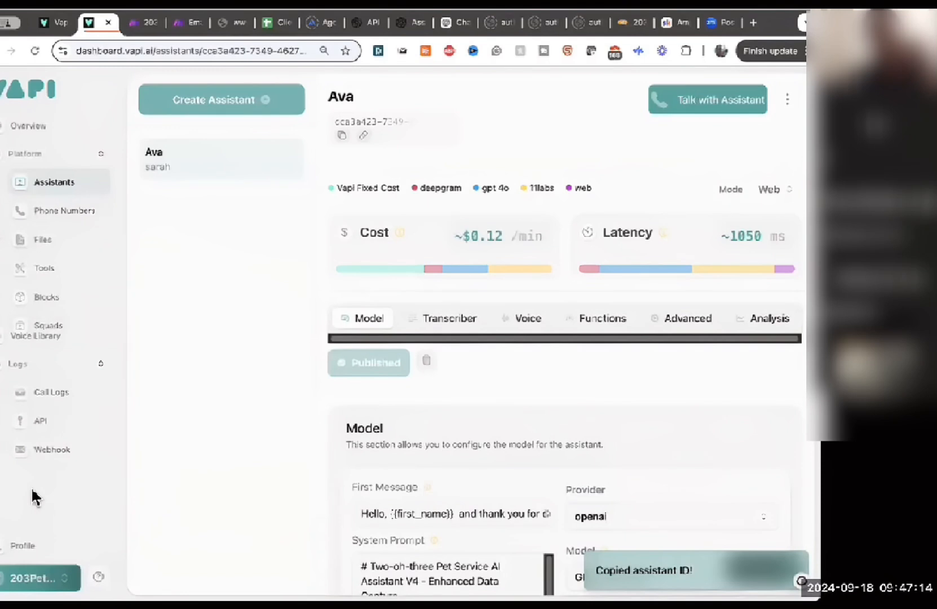
pyautogui.moveTo(29, 567)
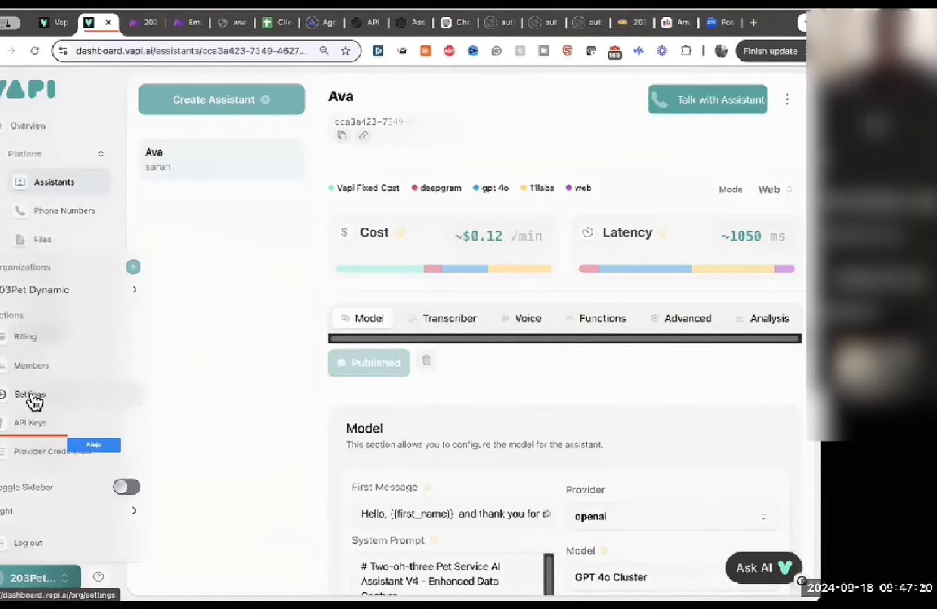
pyautogui.click(29, 423)
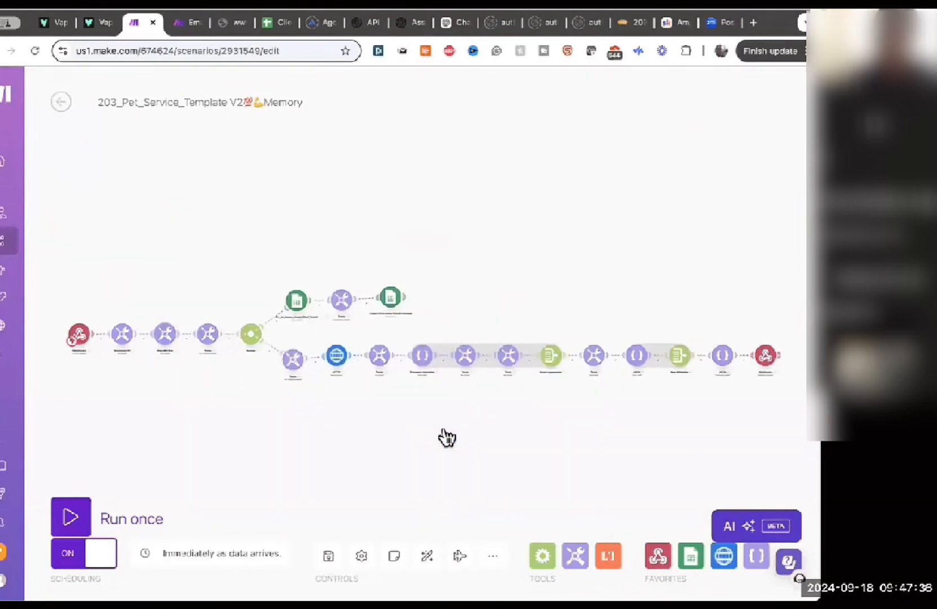
pyautogui.moveTo(326, 555)
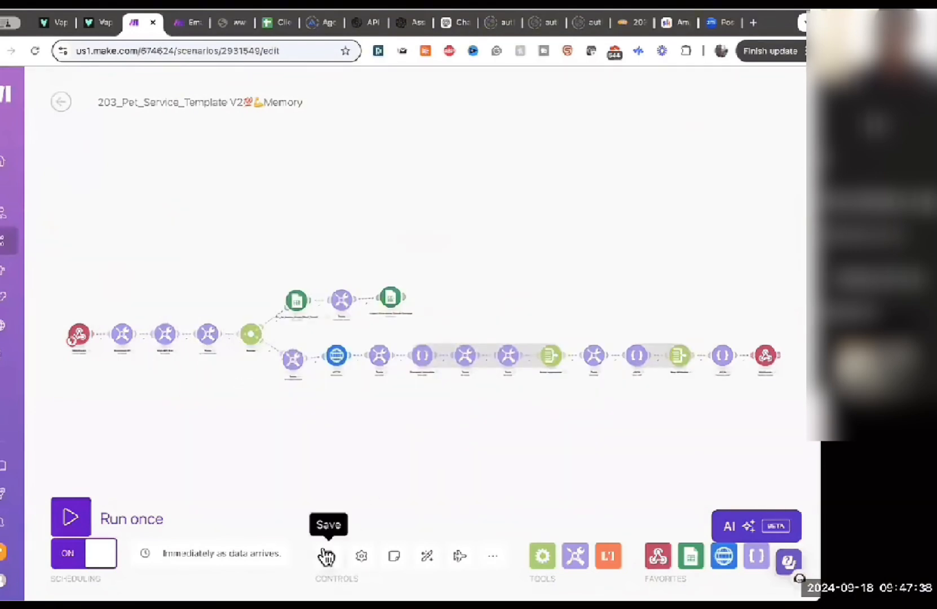
# Step: Save the 203_Pet_Service_Template V2 Memory scenario with the updated assistant ID
pyautogui.click(325, 555)
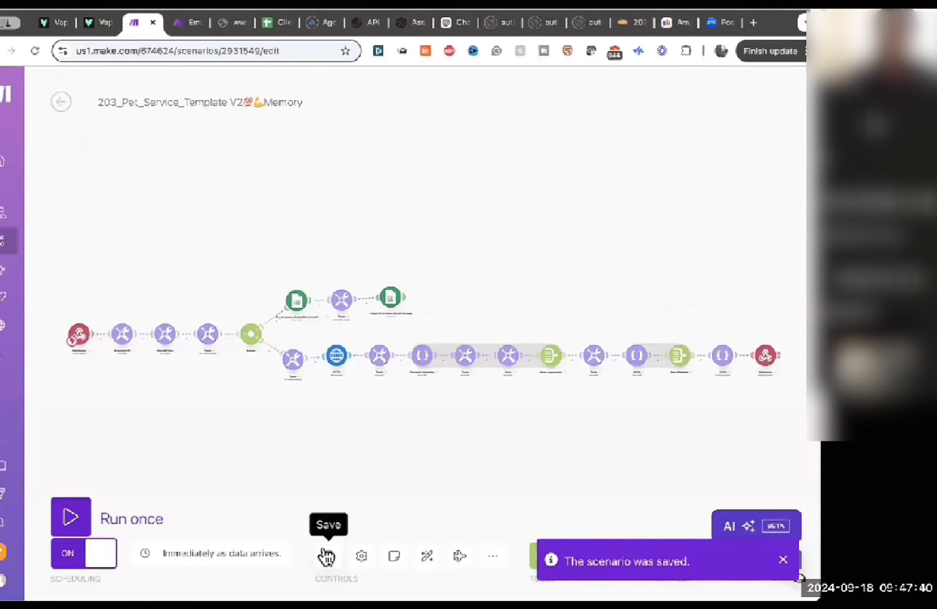